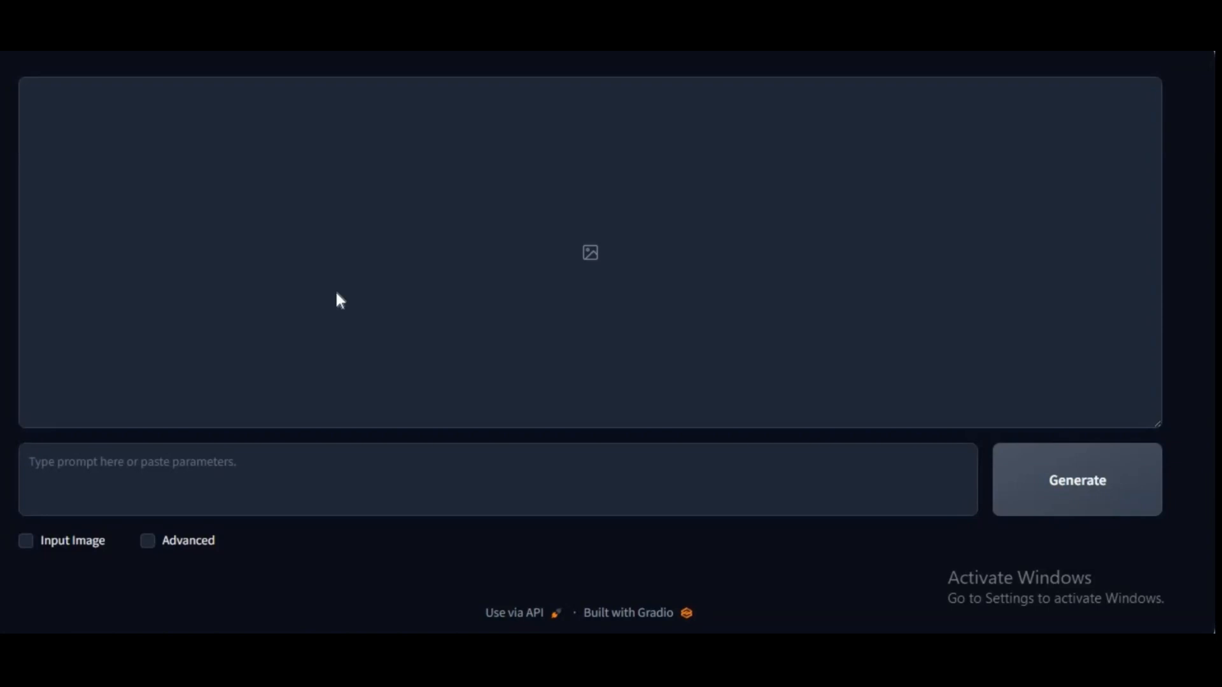
mouse_move(829, 305)
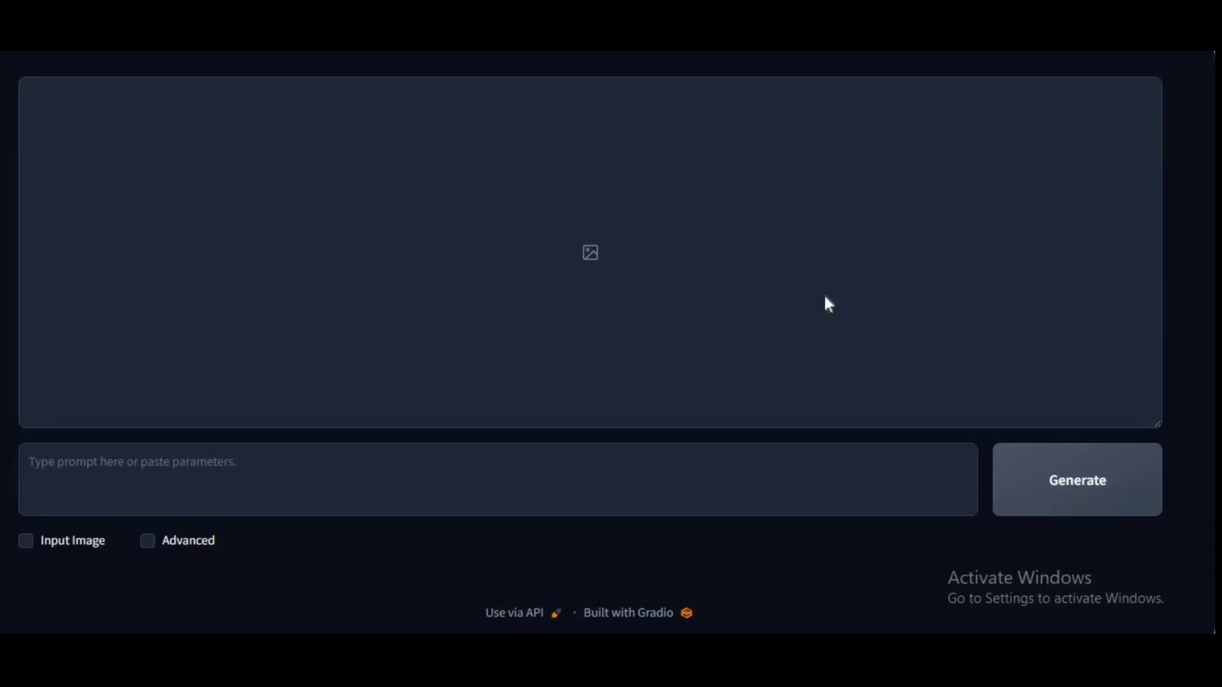
- Enable Input Image, glance at Metadata, and open the Inpaint or Outpaint tab
click(26, 541)
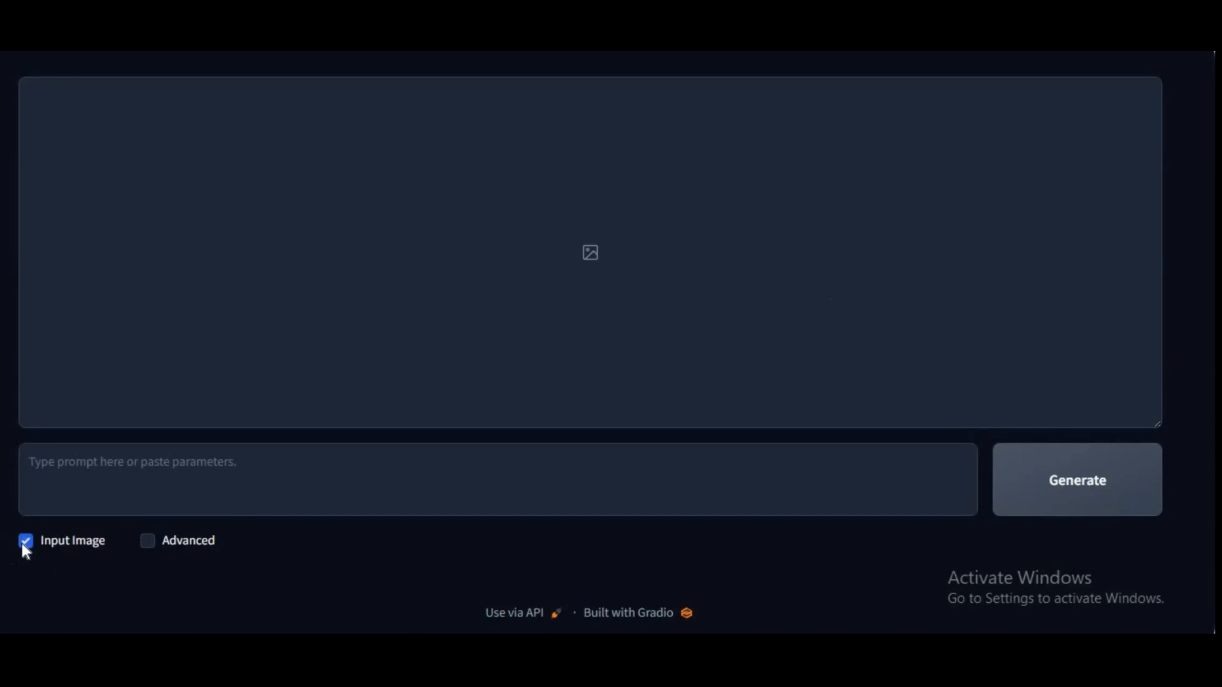
click(26, 541)
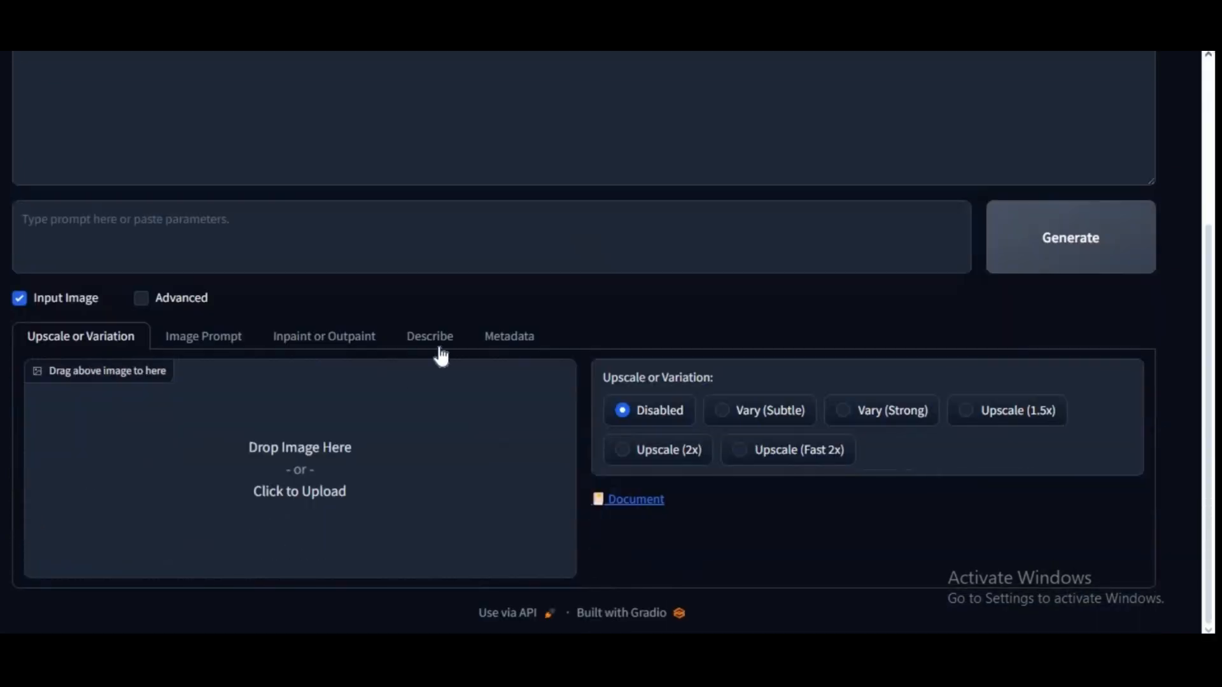
click(509, 336)
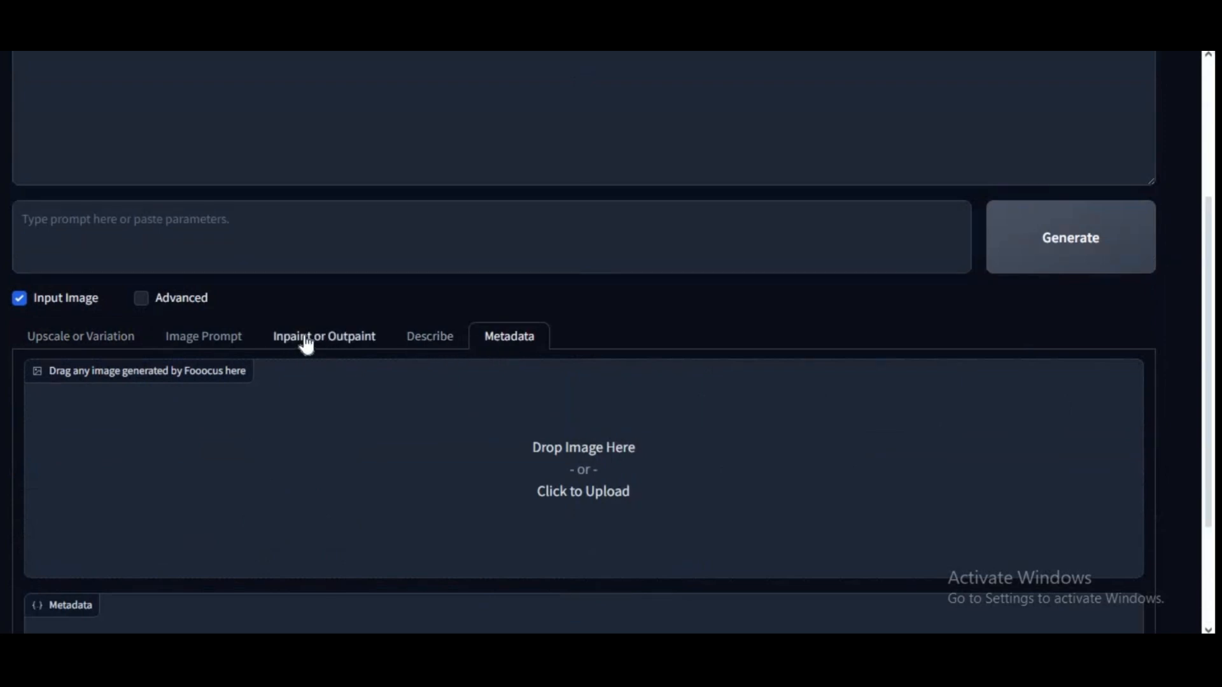
click(324, 337)
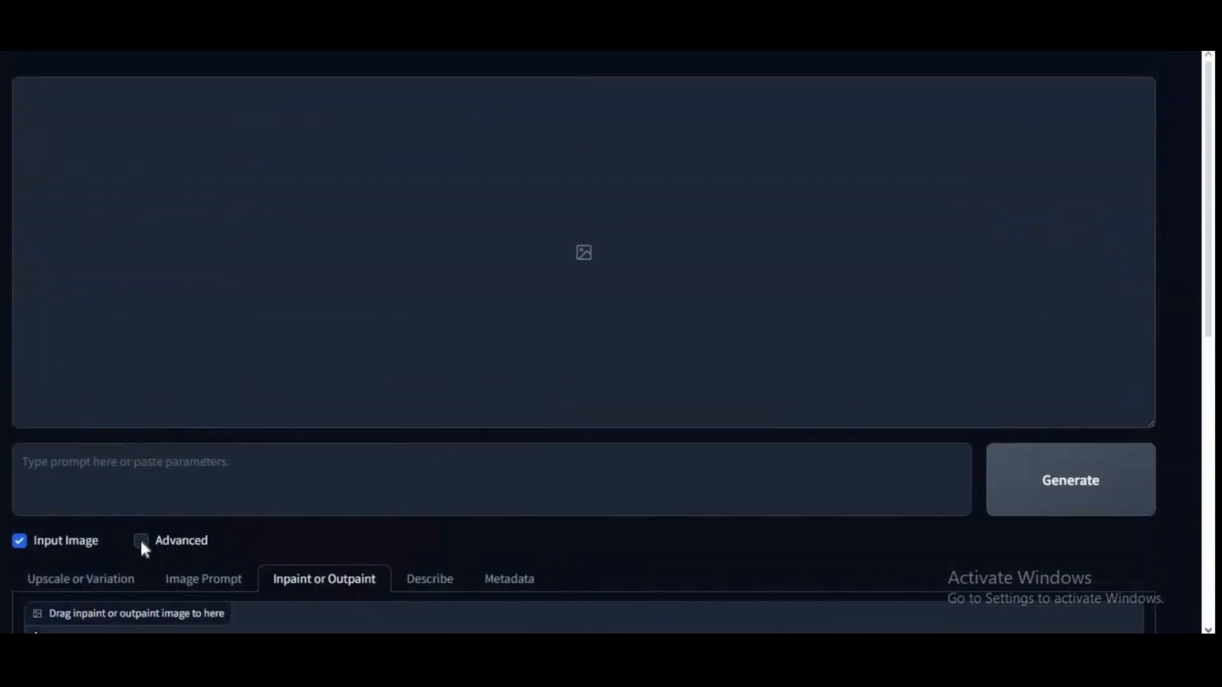
- Enable Advanced settings, open the Style list, and enter the prompt '1 girl'
click(142, 541)
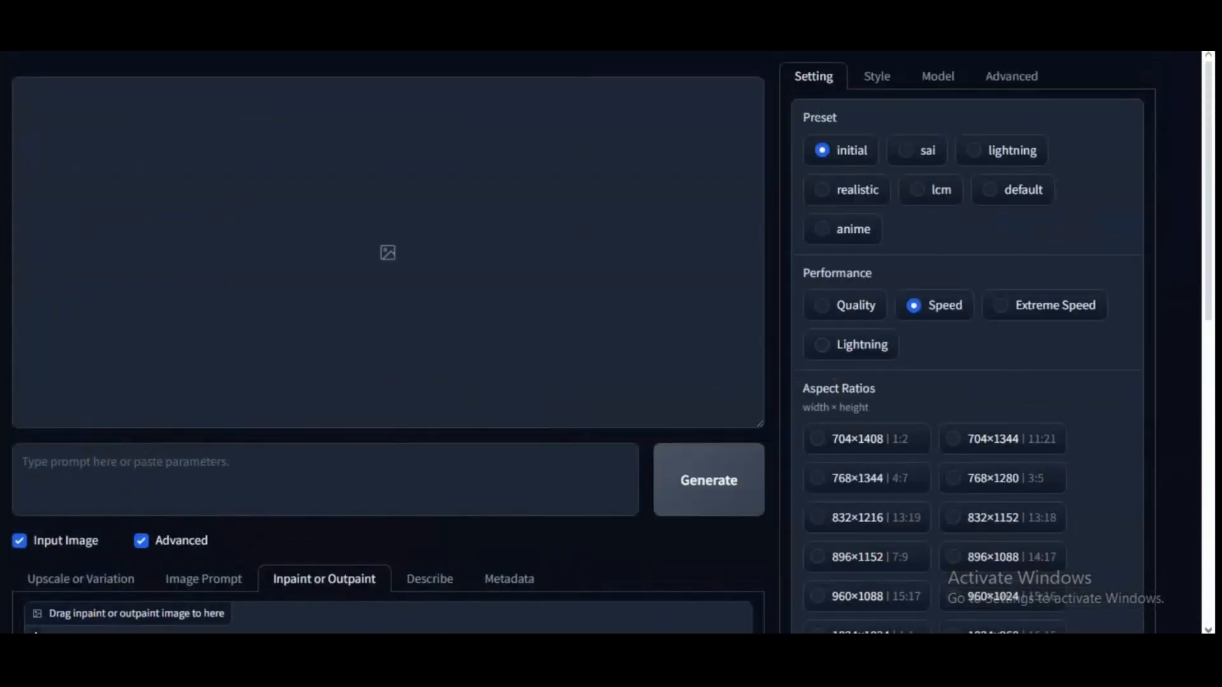
click(876, 76)
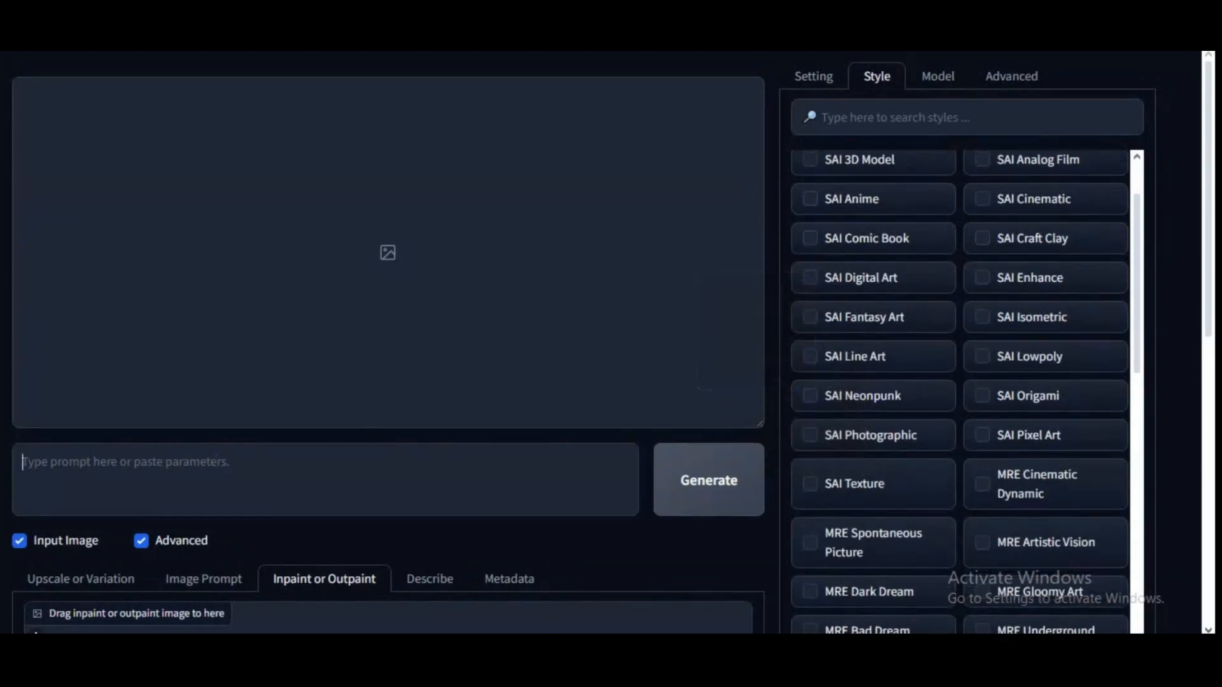
text(1 girl)
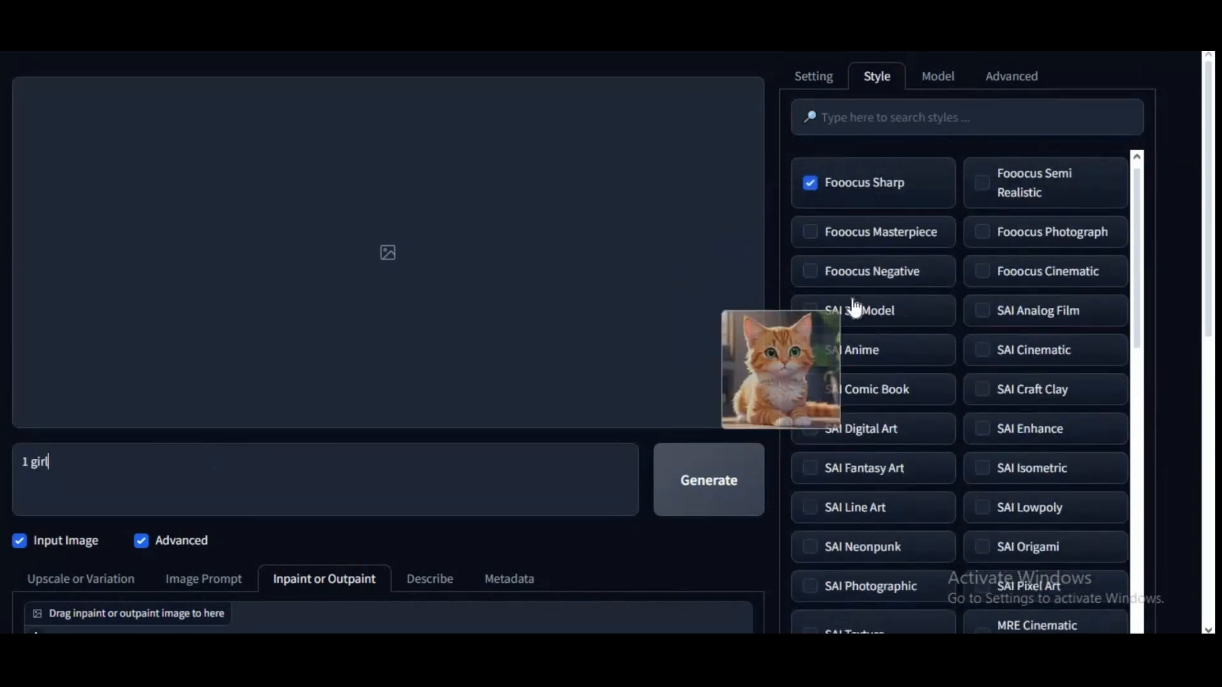
click(707, 479)
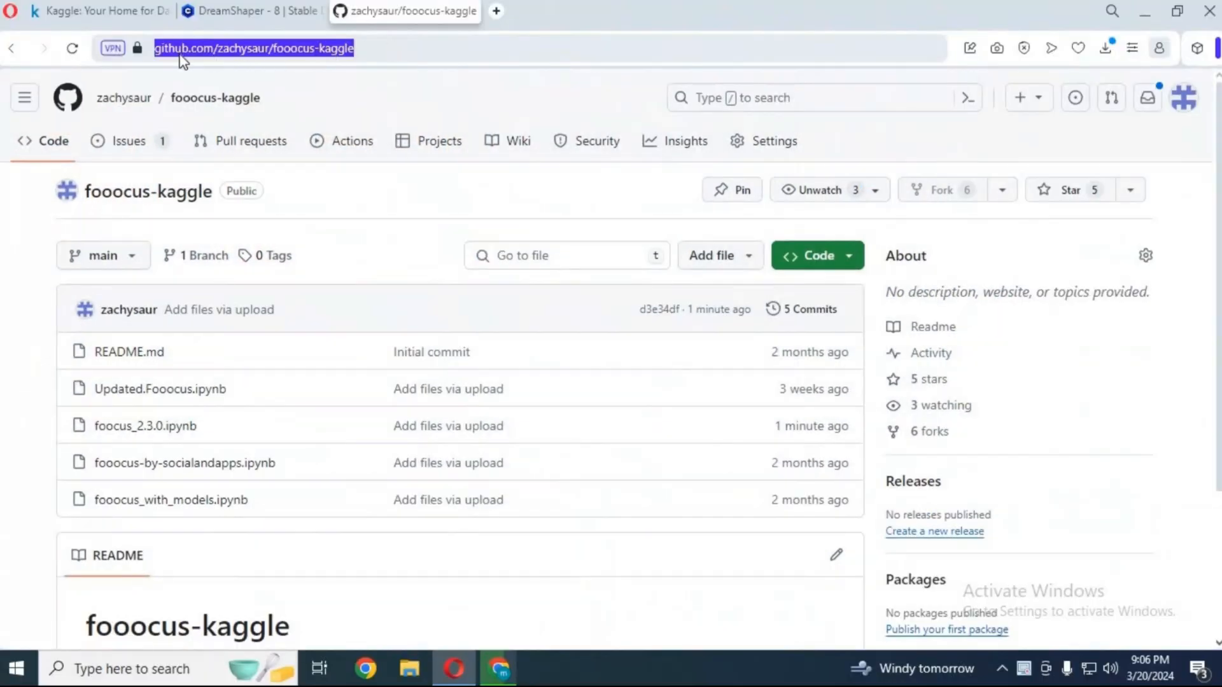
mouse_move(890, 160)
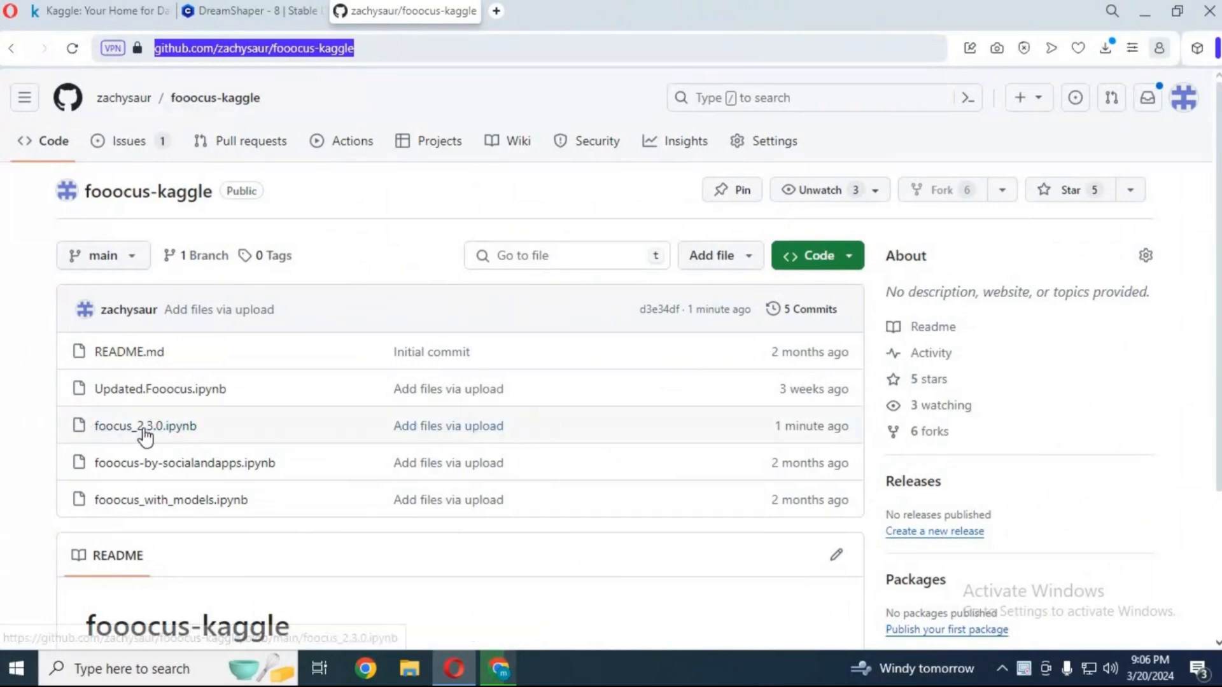
mouse_move(145, 426)
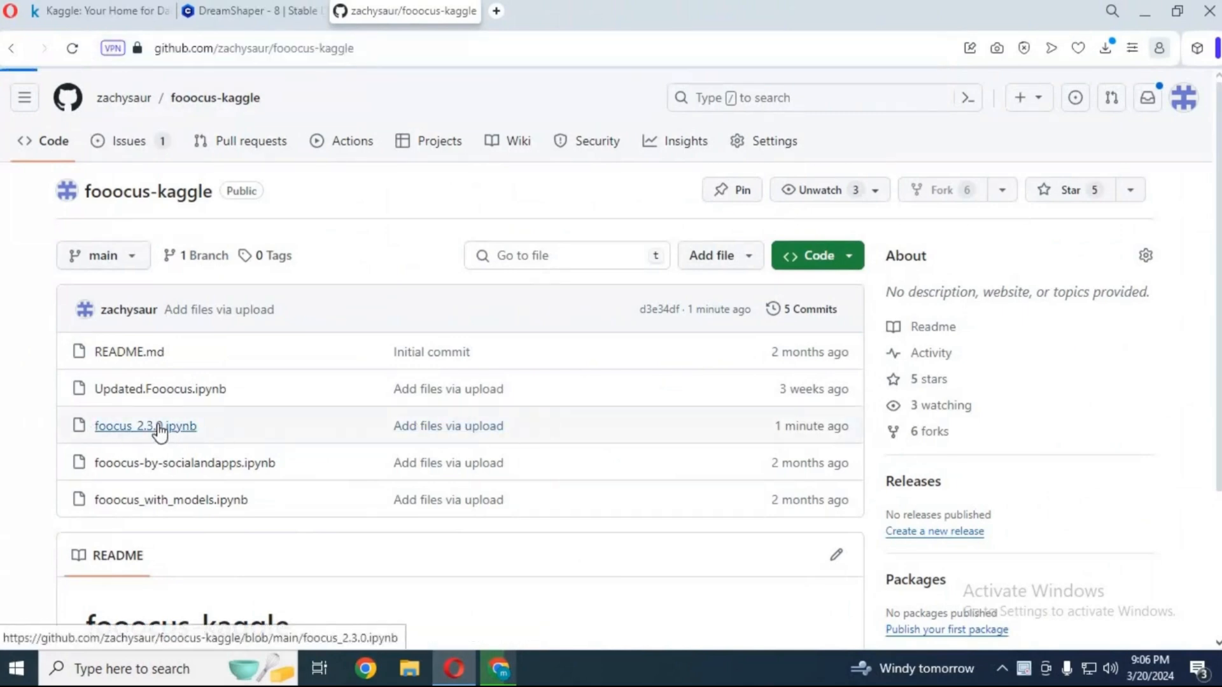
- Open foocus_2.3.0.ipynb from the fooocus-kaggle repository file list
click(145, 425)
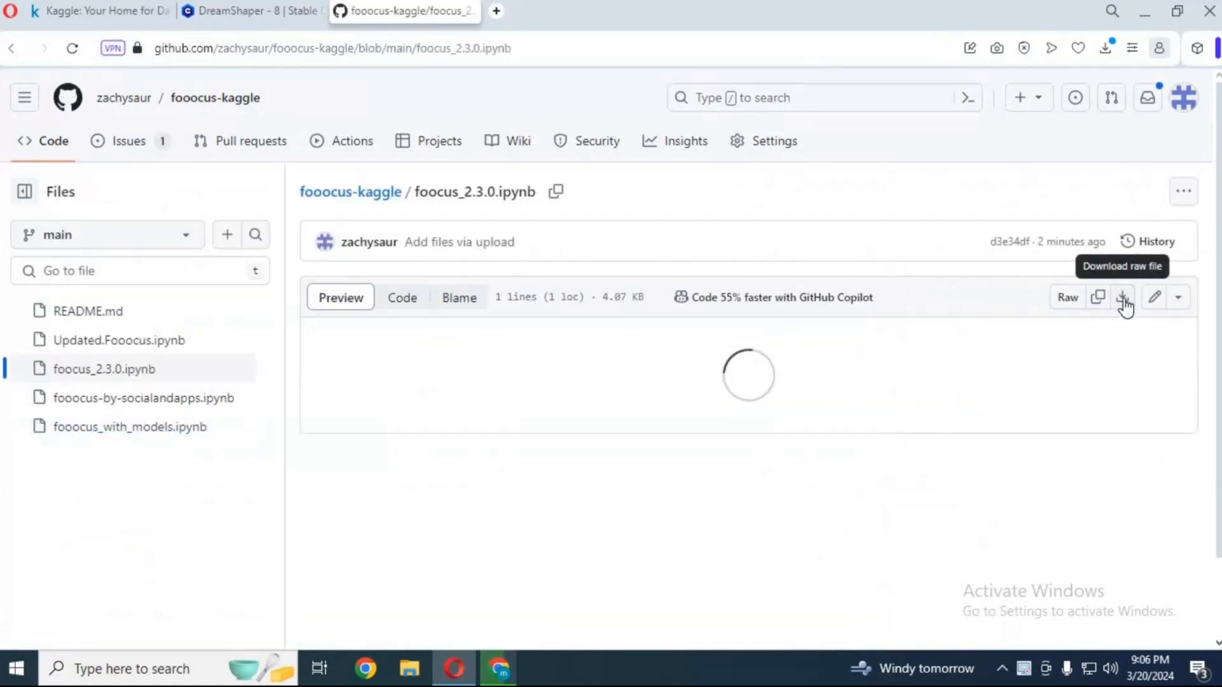
mouse_move(94, 43)
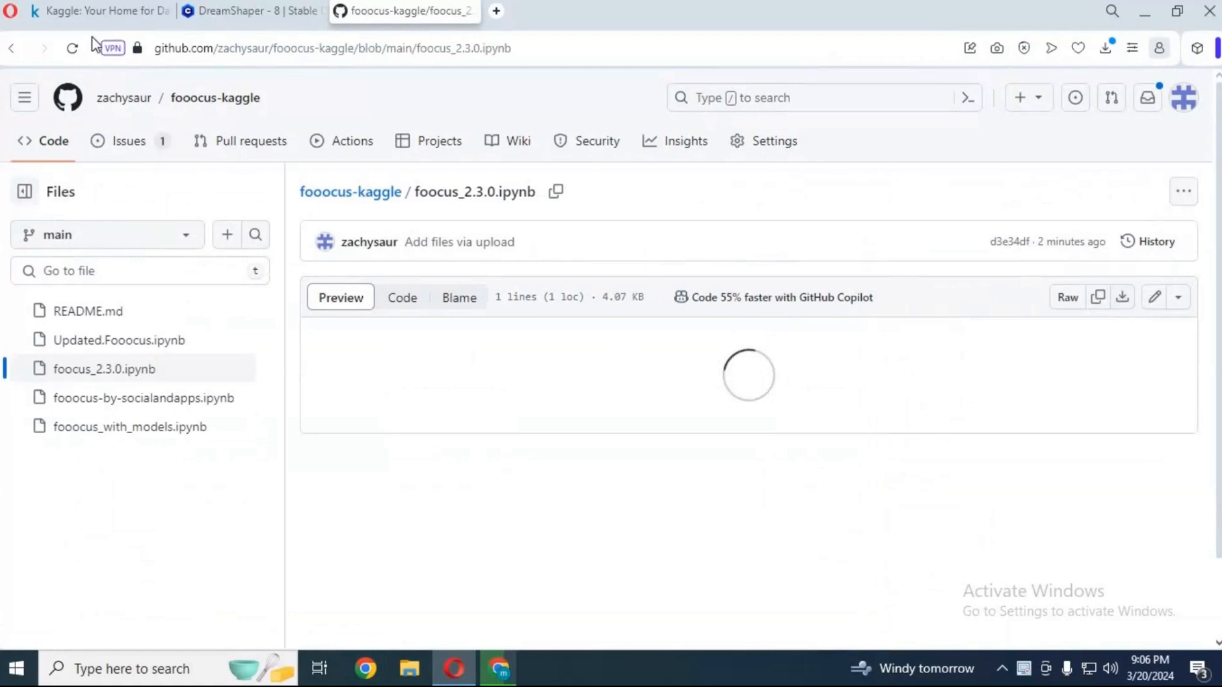
- Go to Kaggle and create a new notebook with the default starter code
click(93, 11)
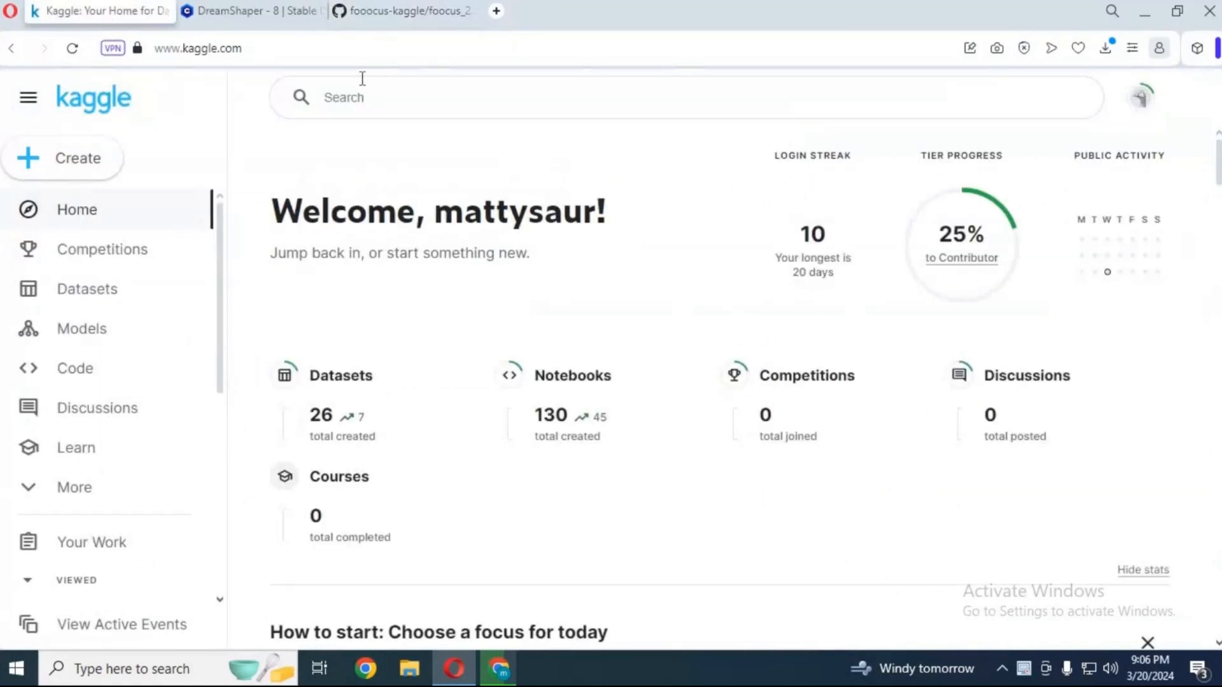
click(197, 48)
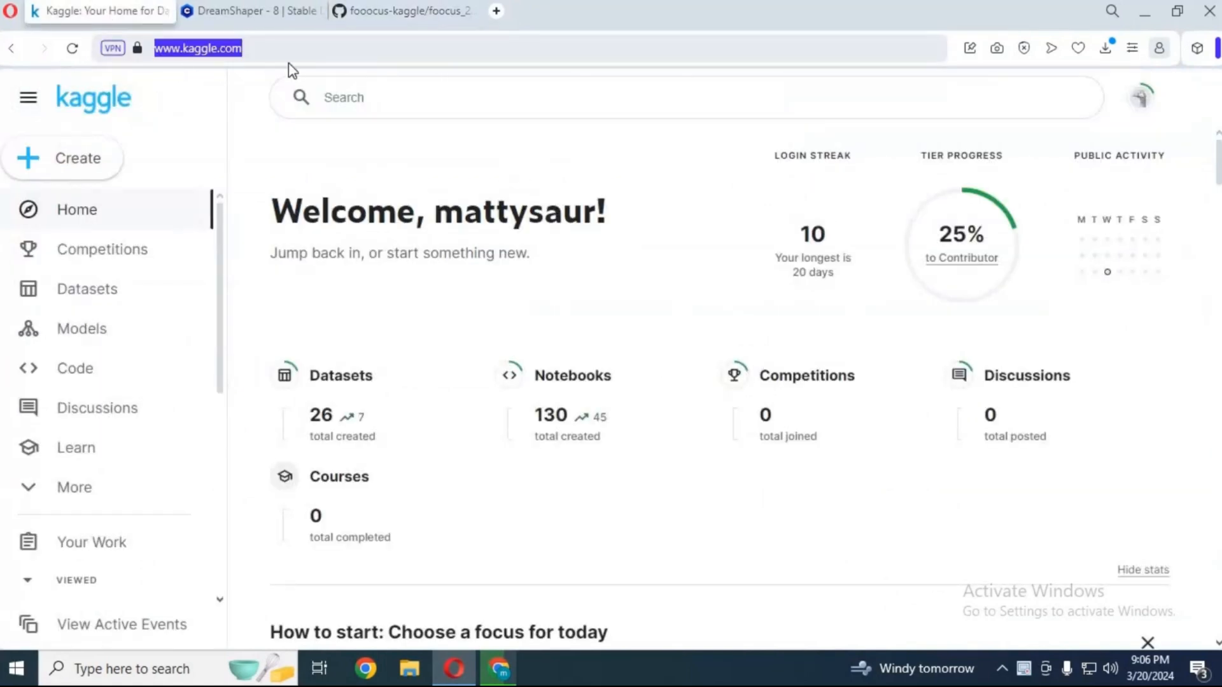
mouse_move(636, 268)
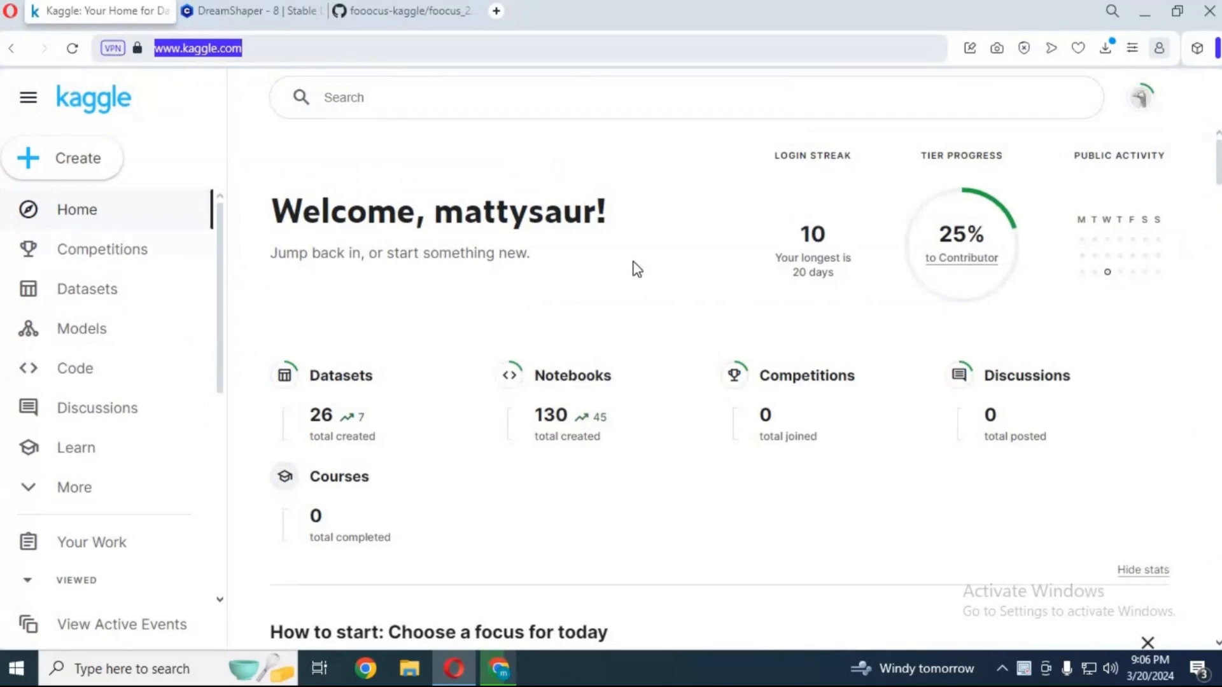
mouse_move(640, 293)
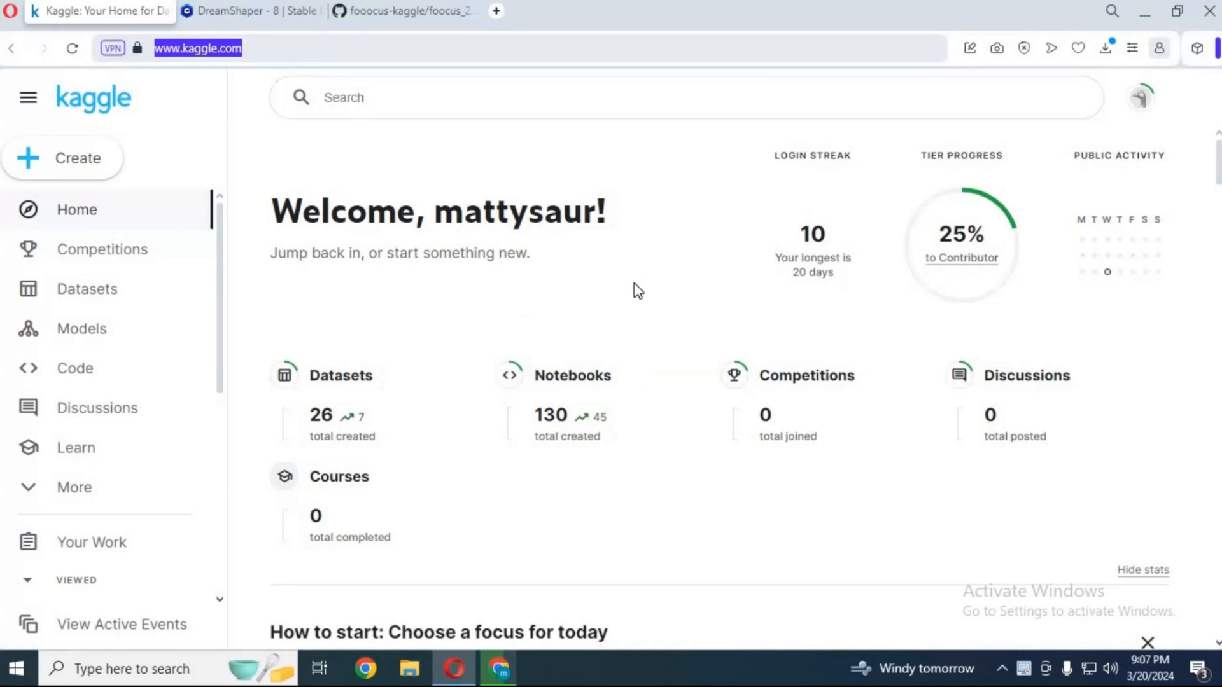
mouse_move(529, 327)
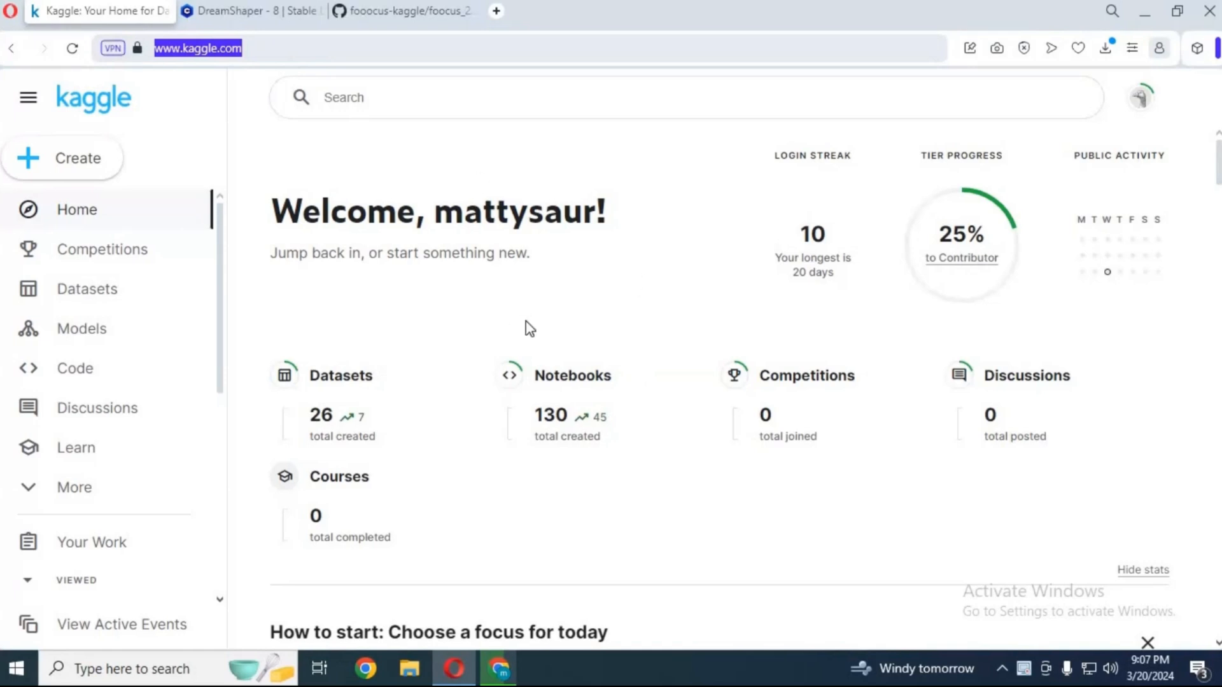
click(78, 158)
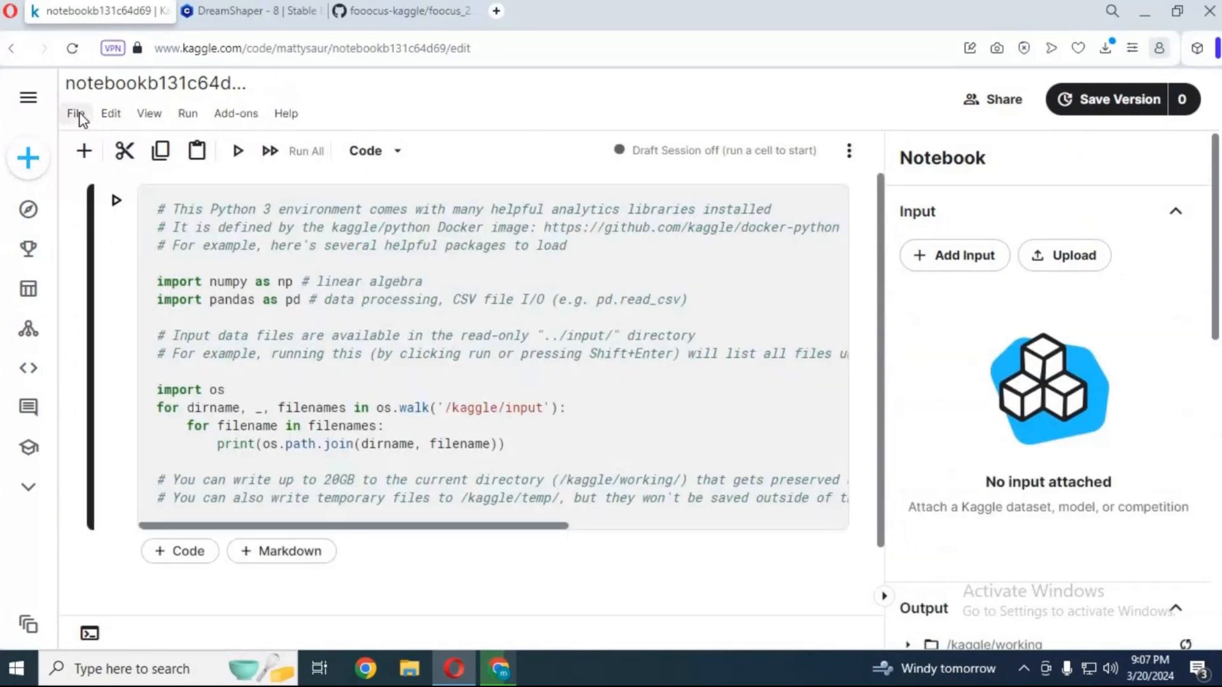
- Import foocus_2.3.0.ipynb through File > Import Notebook and acknowledge the settings notice
click(75, 113)
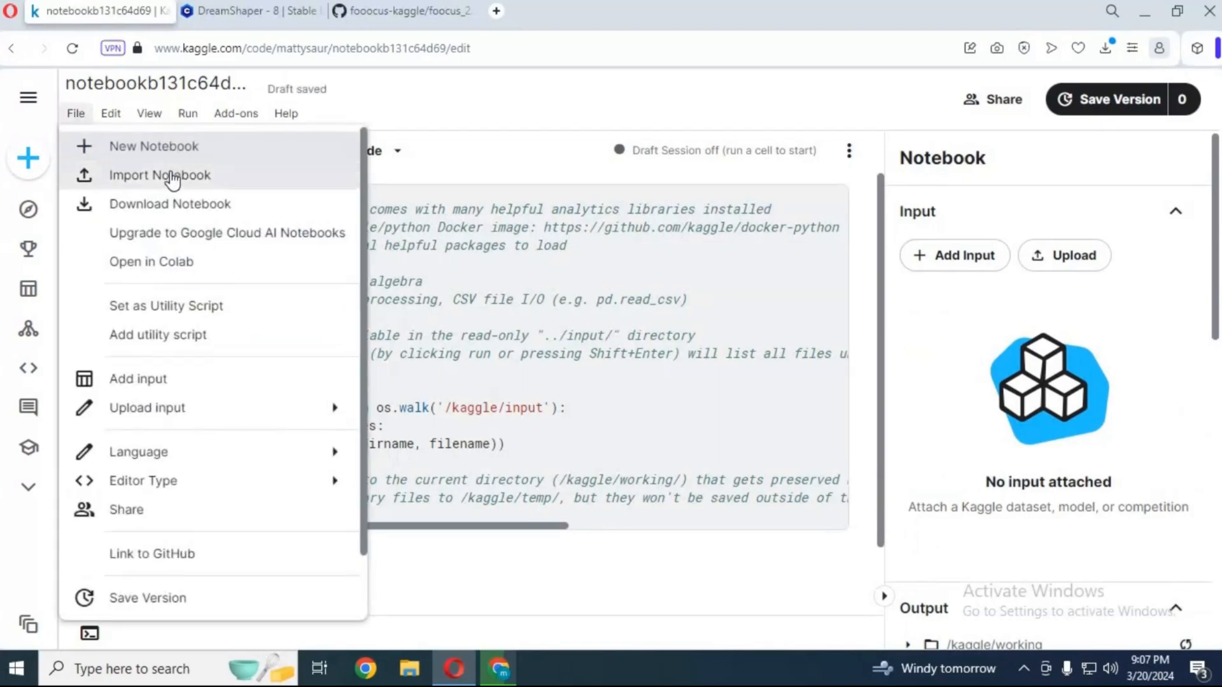
click(160, 174)
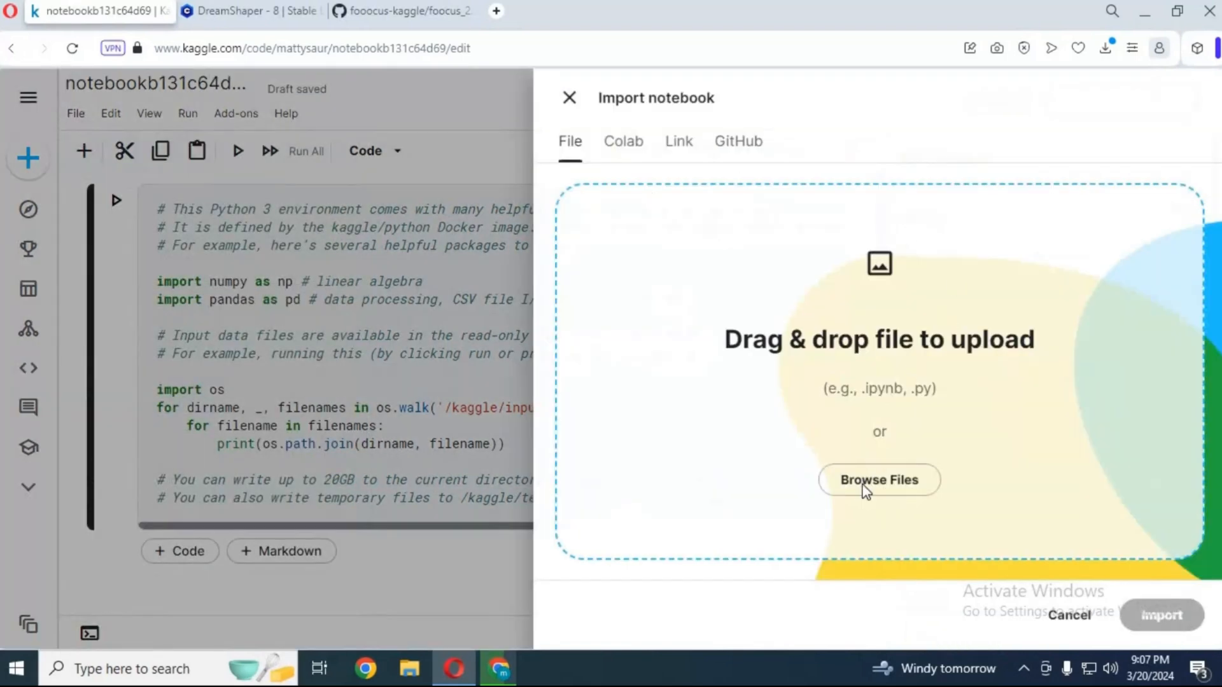
click(878, 479)
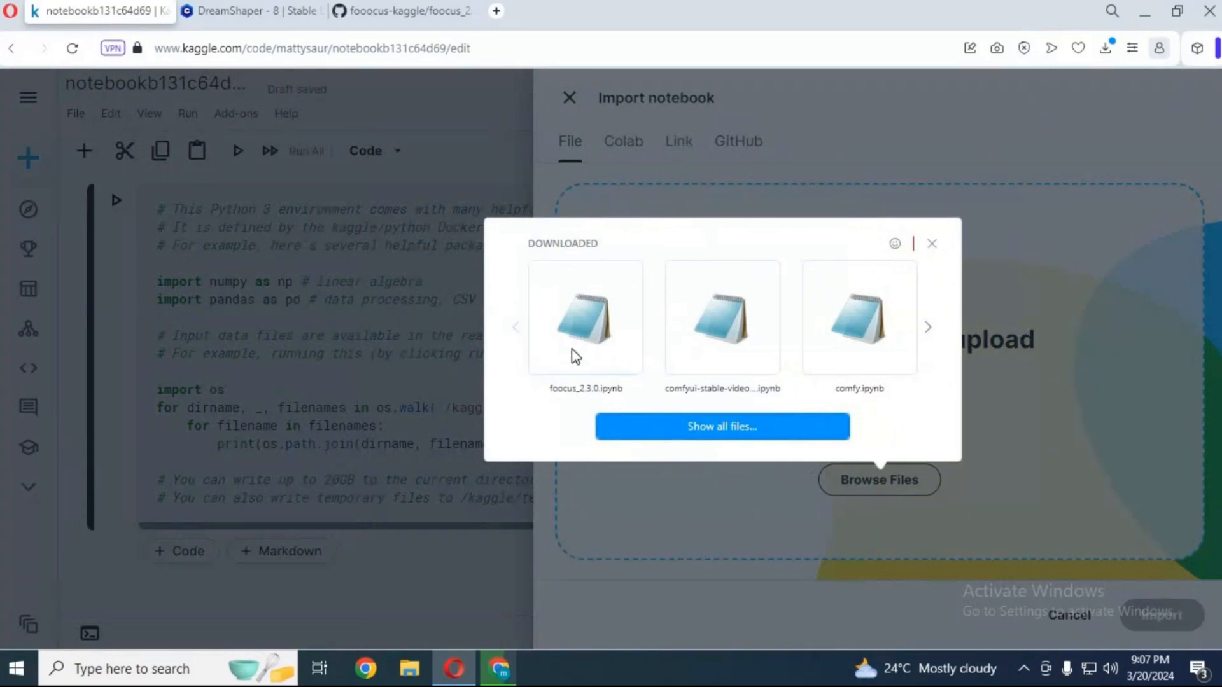
click(585, 317)
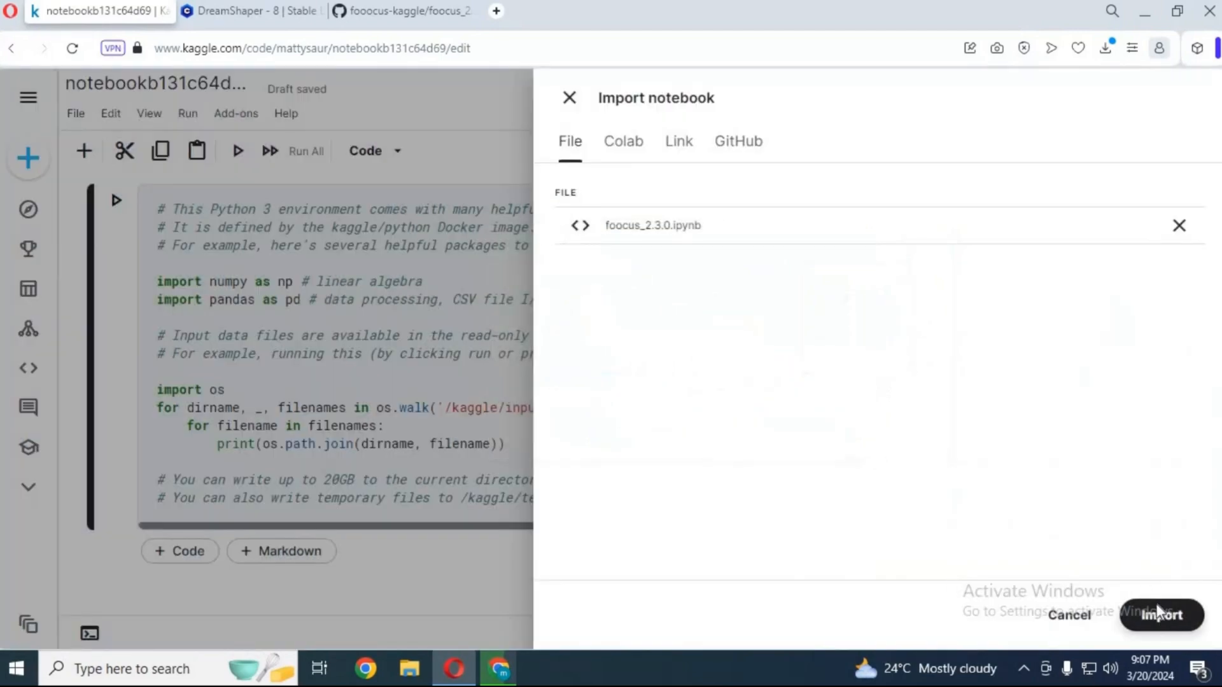
click(1160, 615)
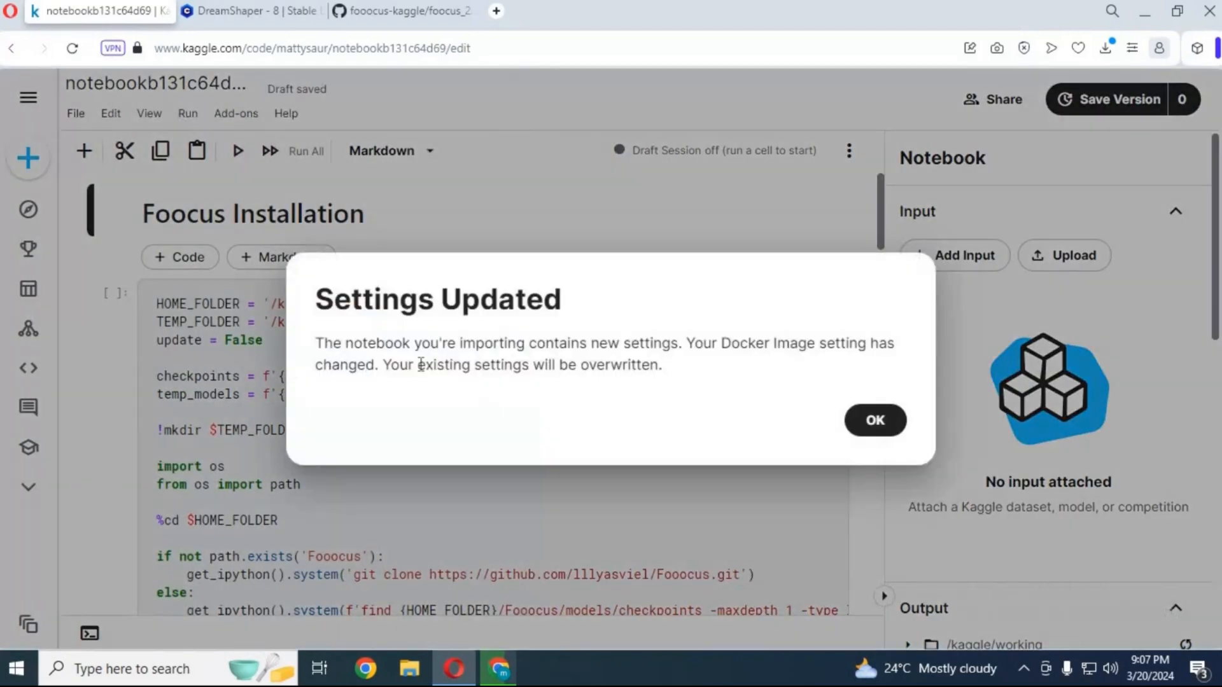
click(874, 420)
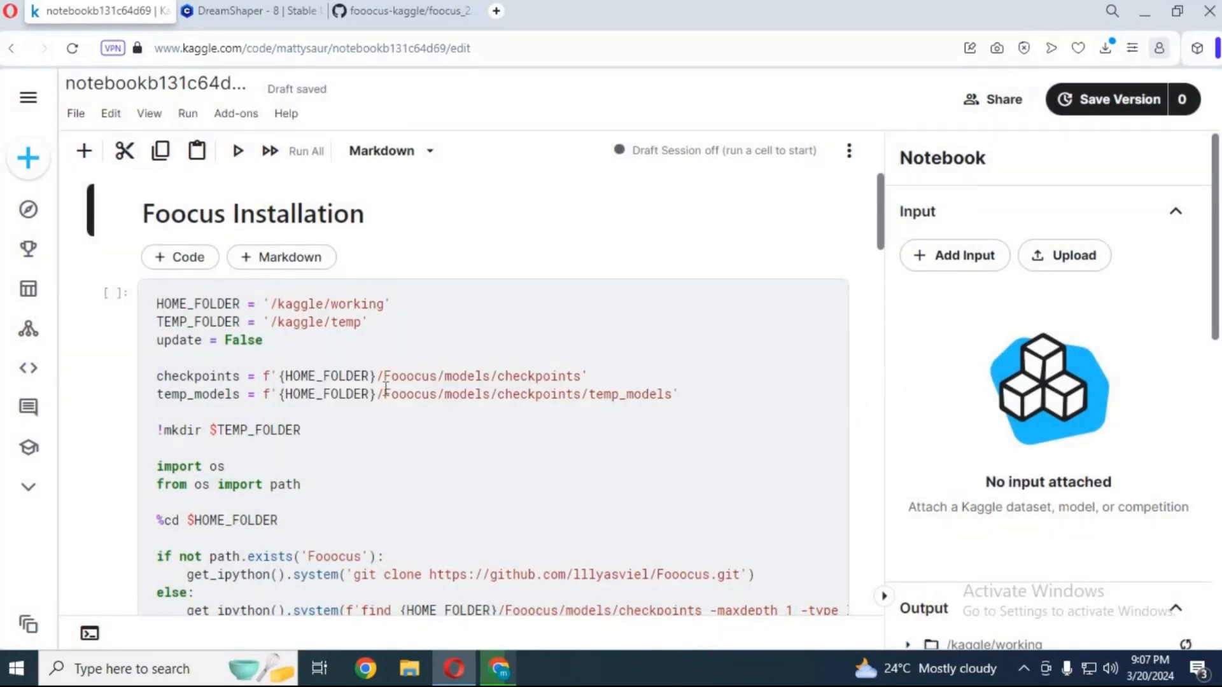
- Set the session accelerator to GPU T4 x2
scroll(down, 3)
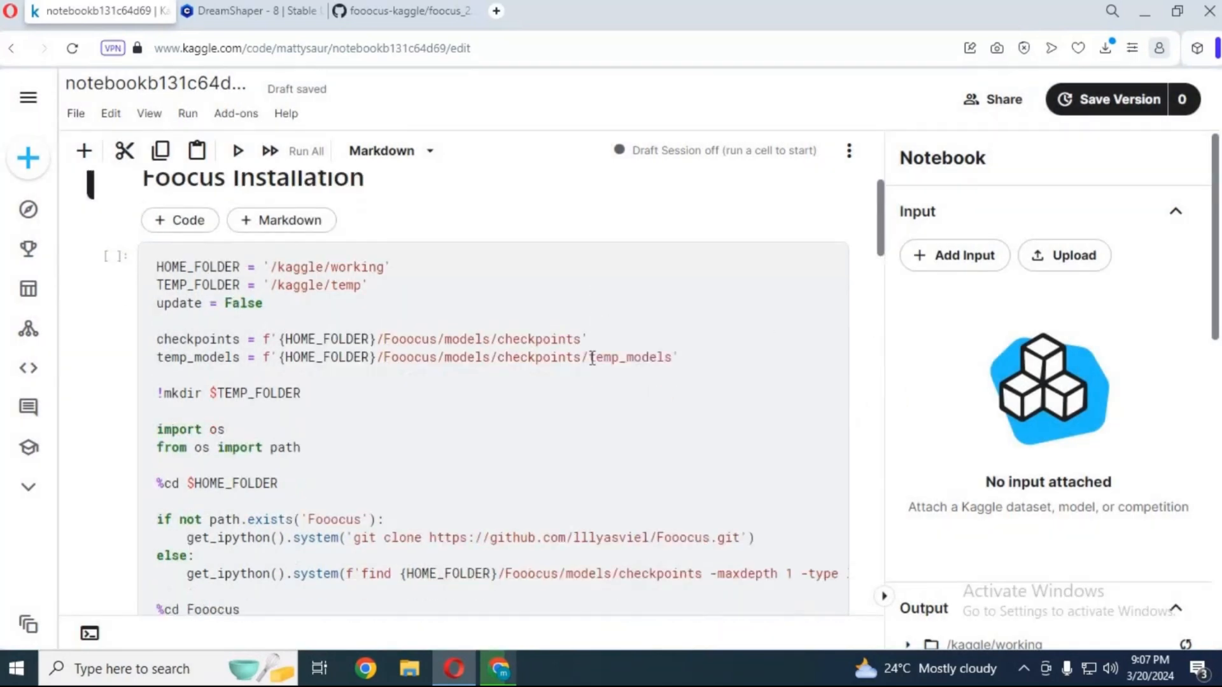
scroll(down, 3)
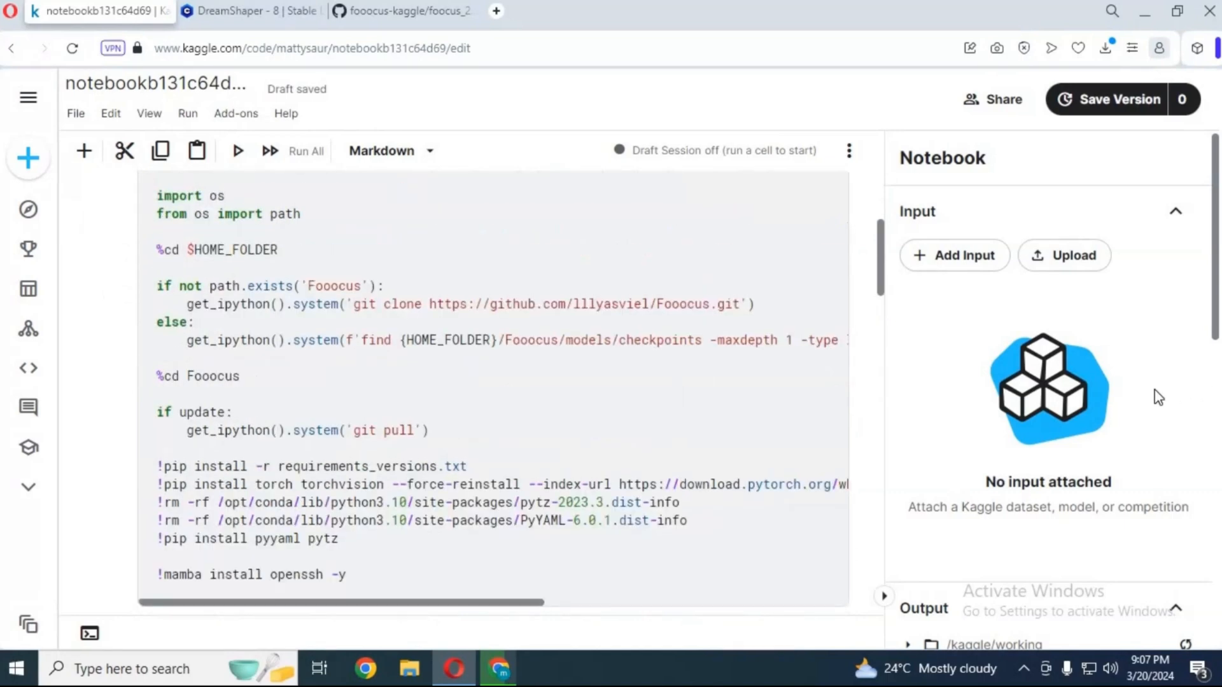
scroll(down, 3)
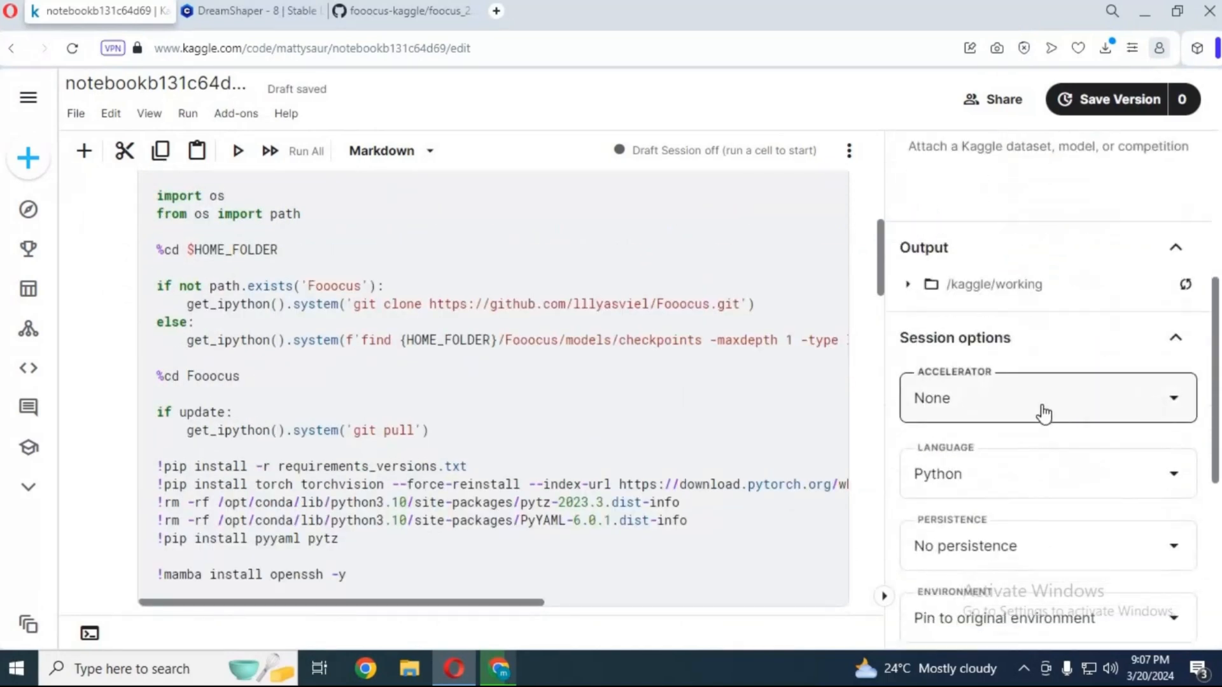
click(1046, 397)
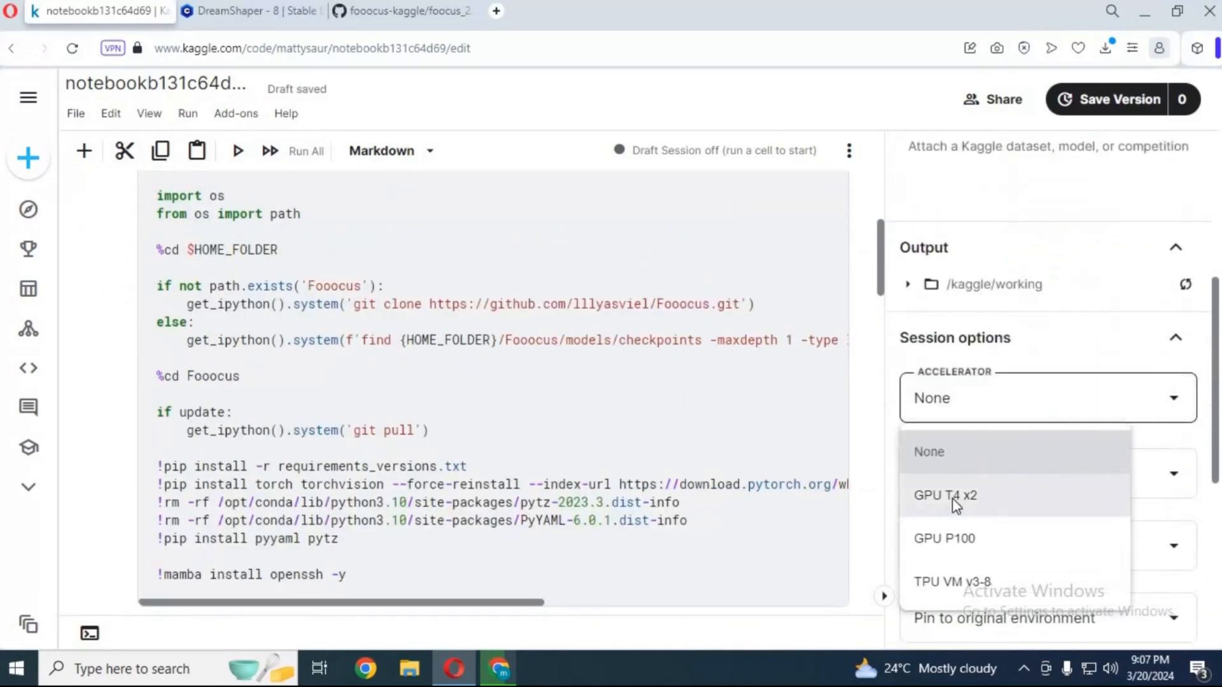
click(946, 495)
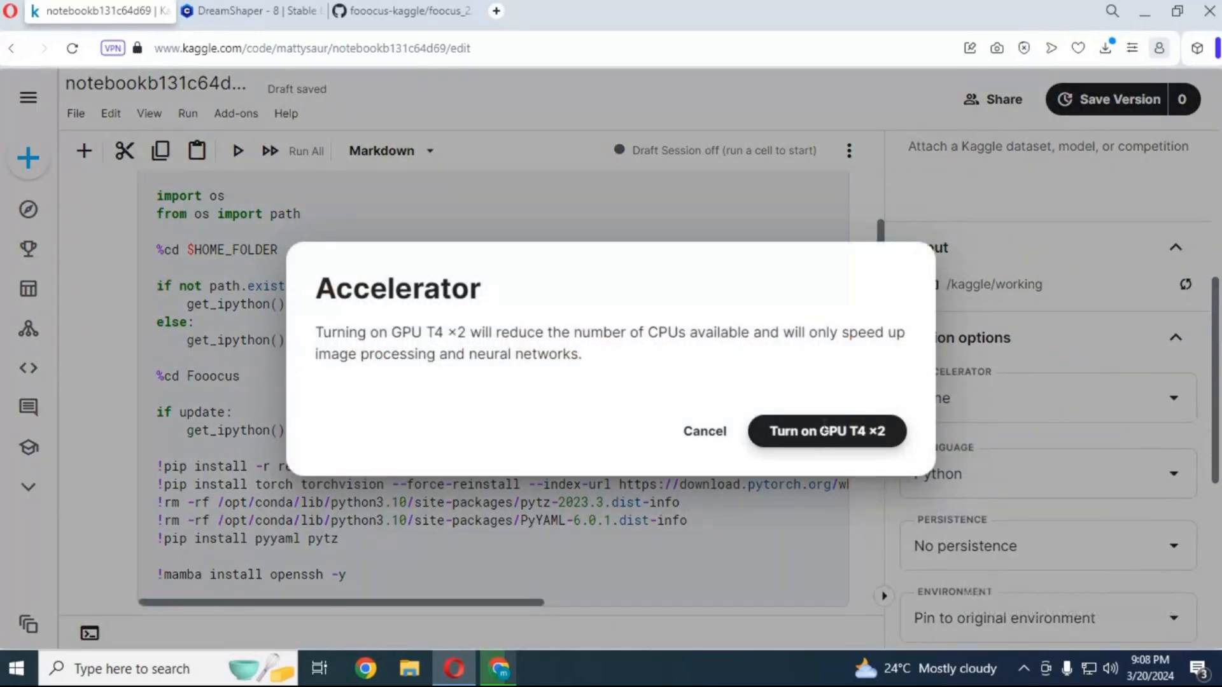
click(825, 431)
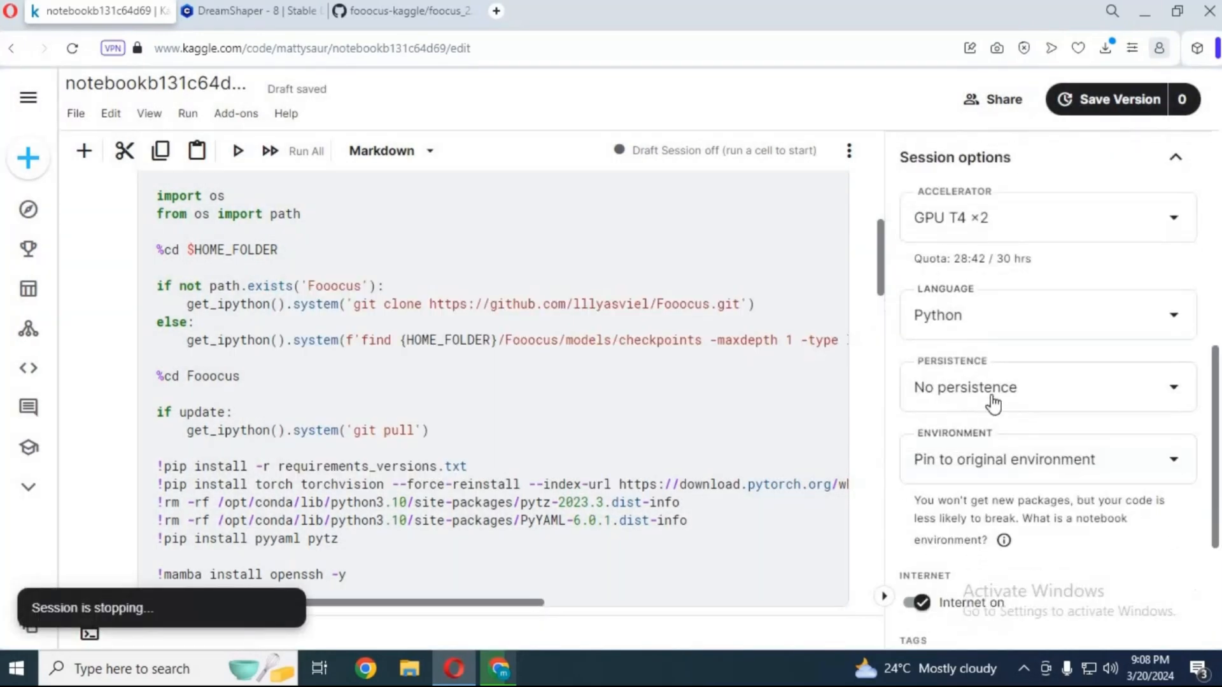
- Set notebook persistence to Variables and Files
click(1044, 387)
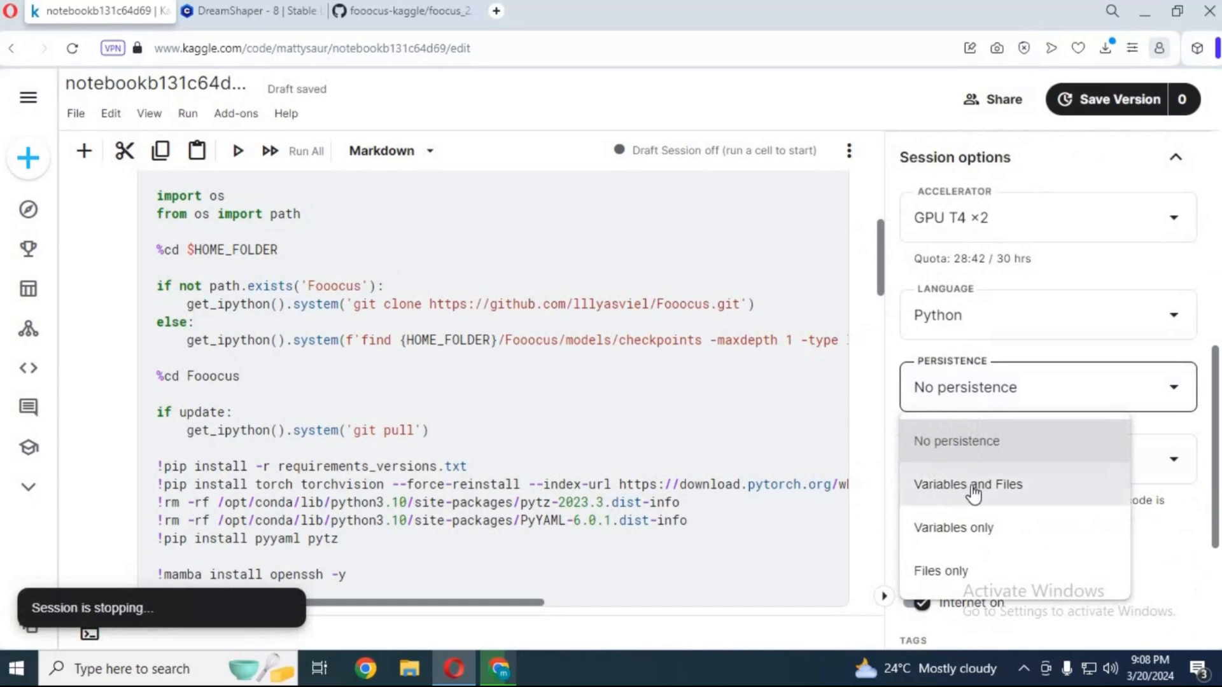
click(968, 484)
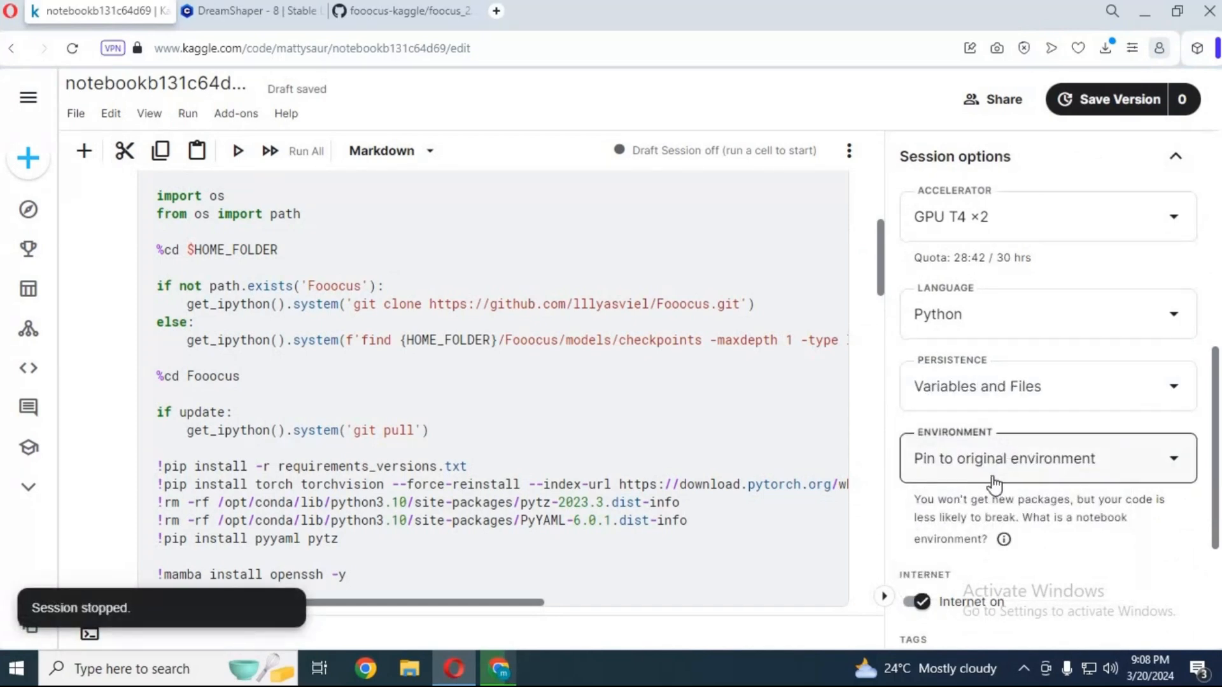
scroll(down, 3)
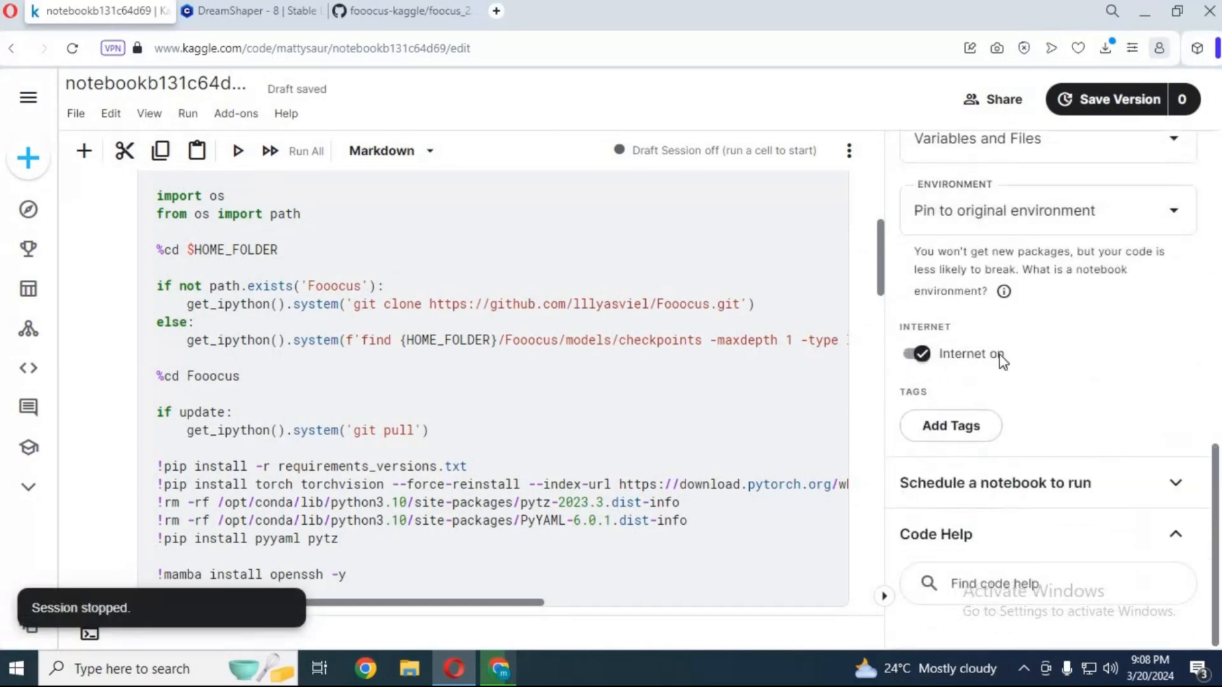
scroll(up, 3)
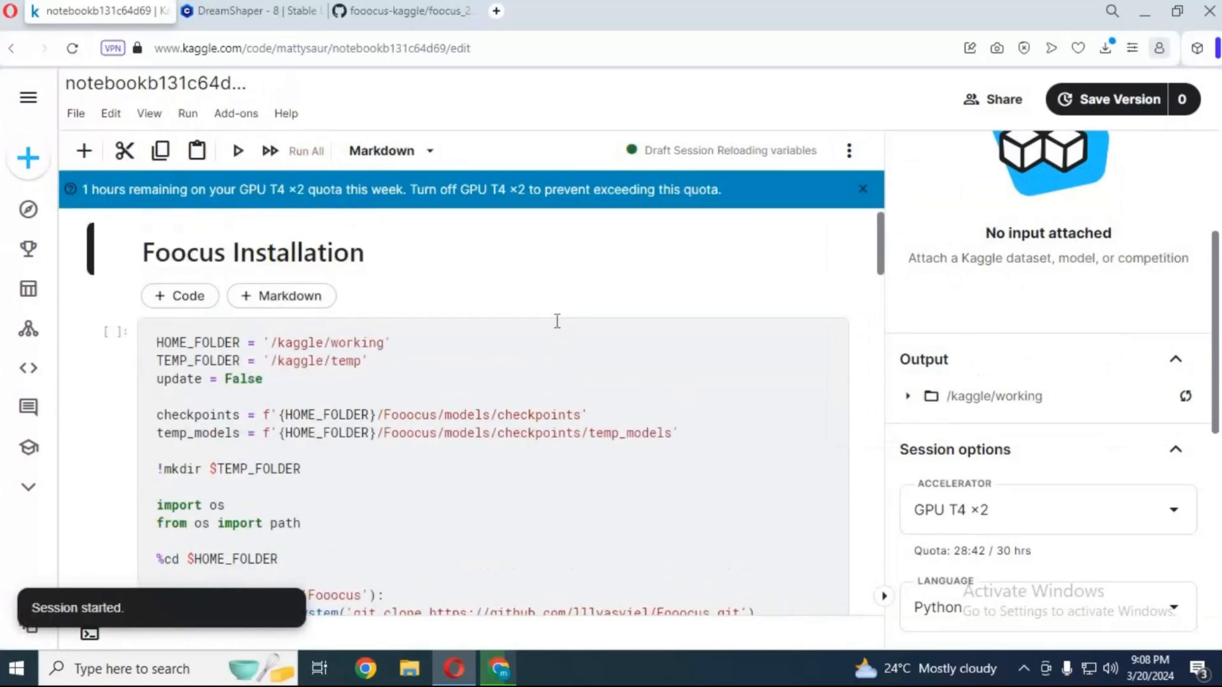
- Select the Foocus Installation cell and follow its install output
click(862, 188)
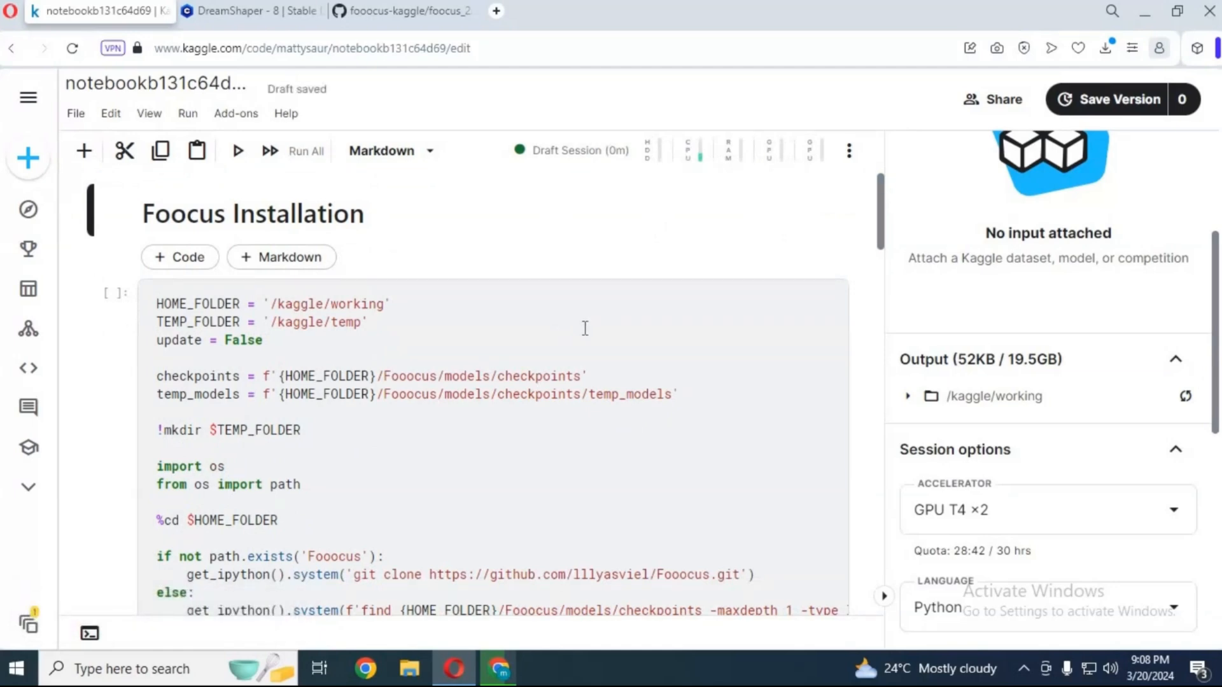
scroll(down, 3)
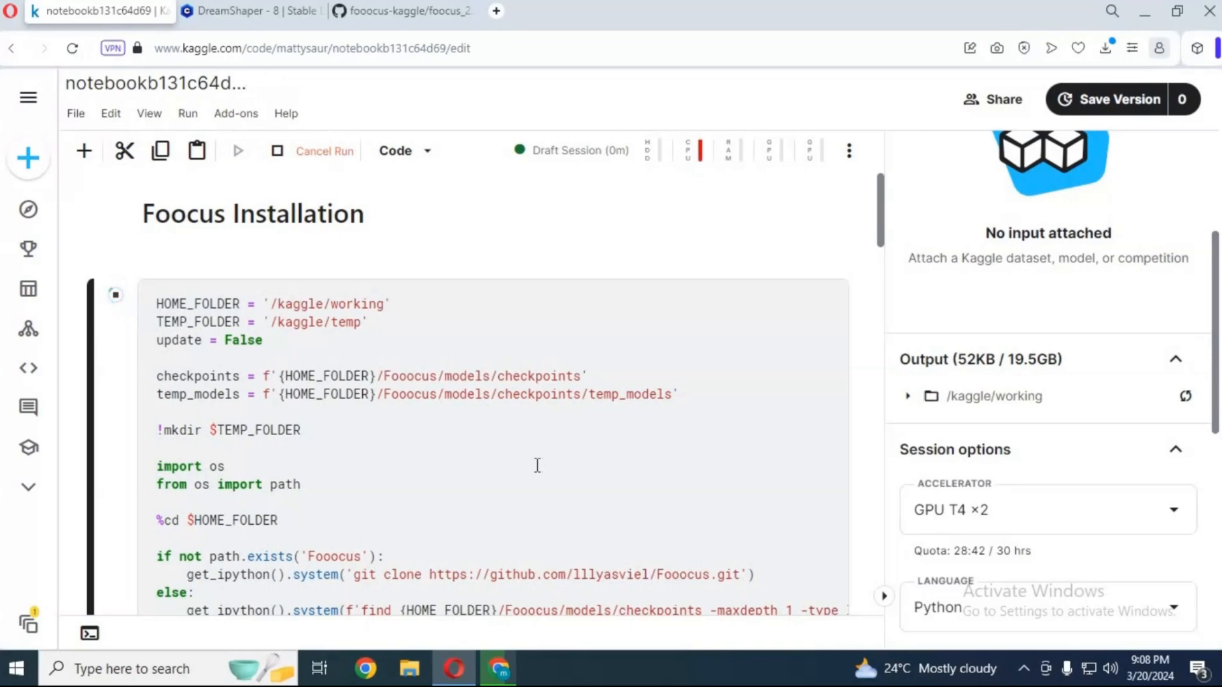
scroll(down, 3)
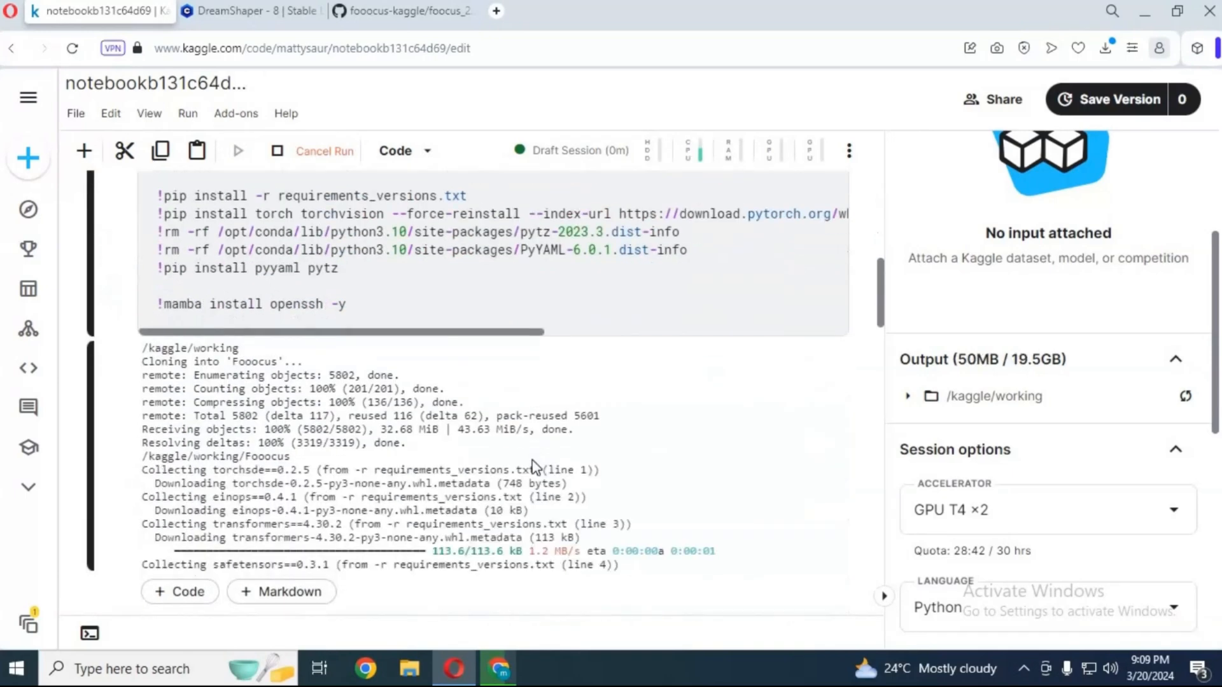
scroll(down, 3)
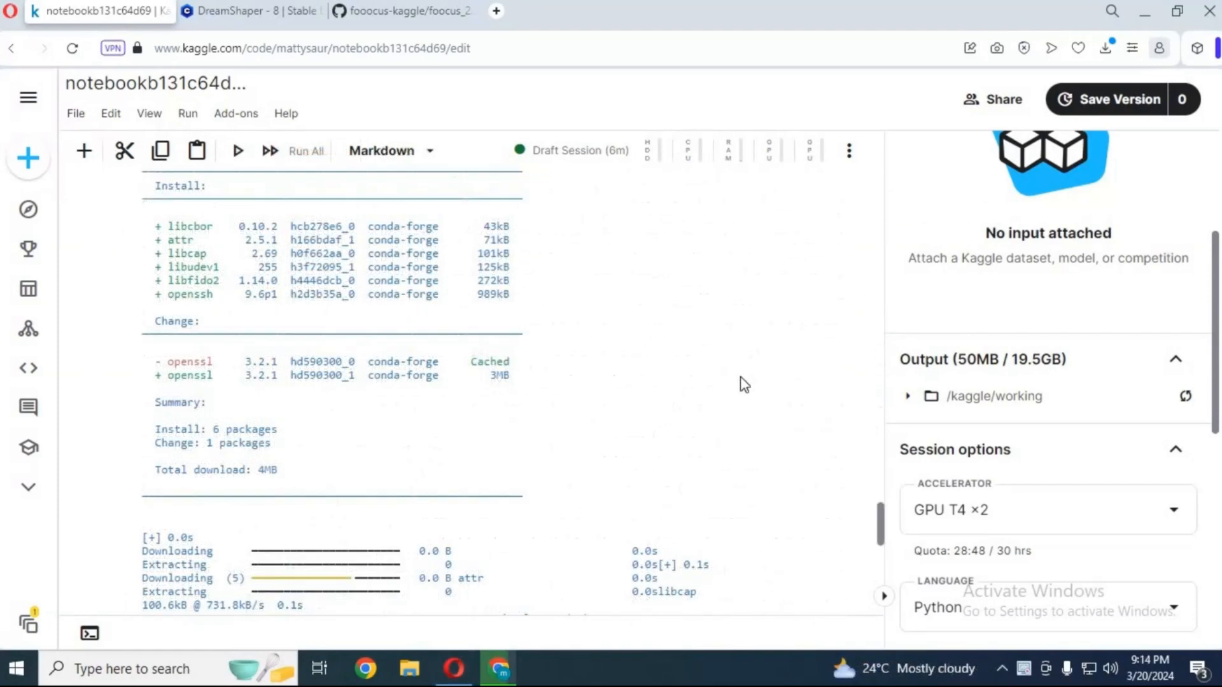
- Scroll to the Install Models cell and switch to the DreamShaper model tab
scroll(down, 3)
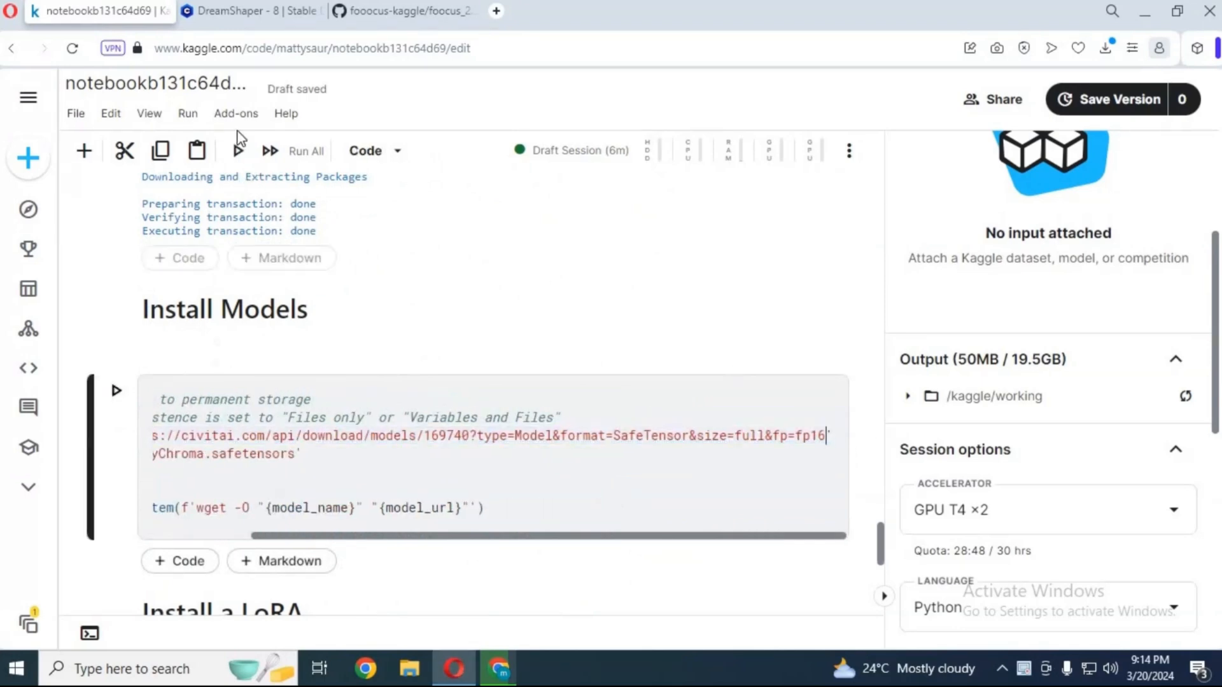
click(250, 10)
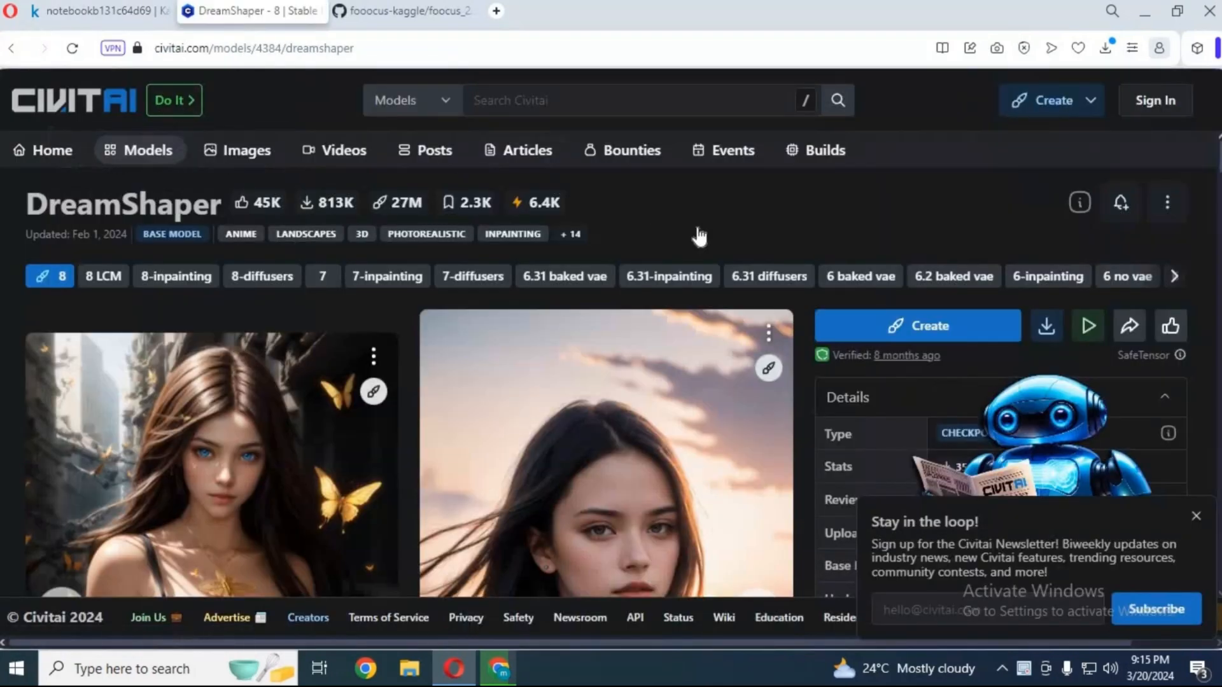
- Scroll through the DreamShaper page on Civitai, then return to the Kaggle notebook
scroll(down, 3)
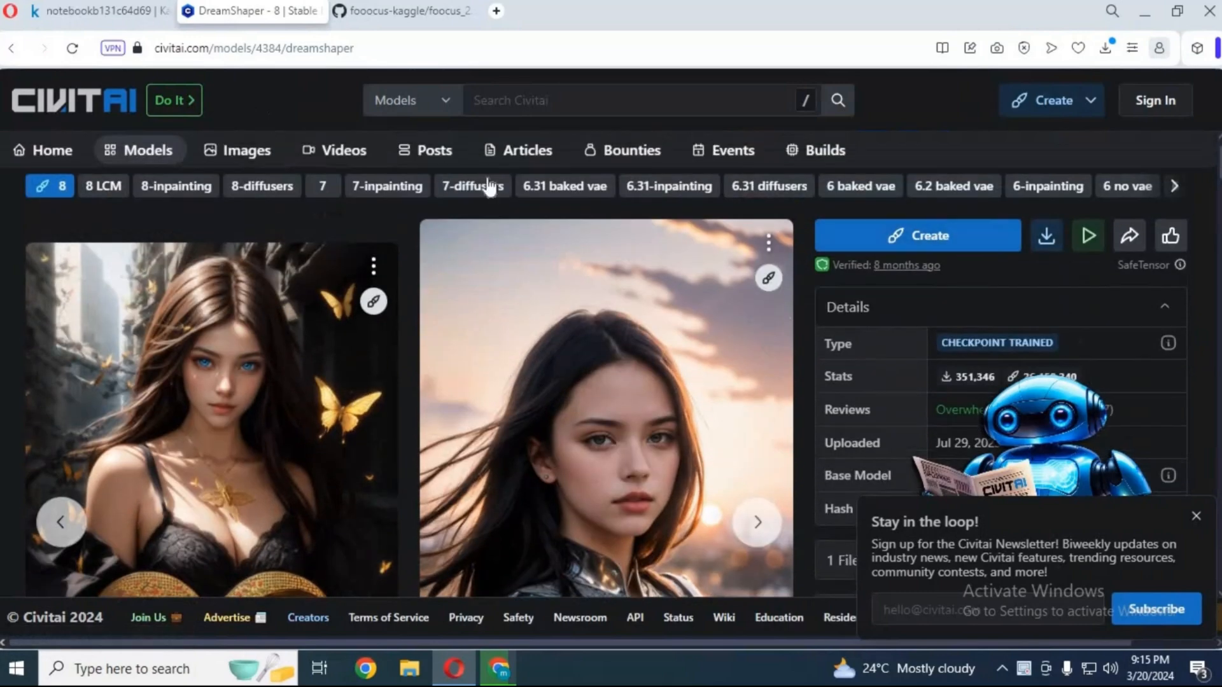
mouse_move(70, 15)
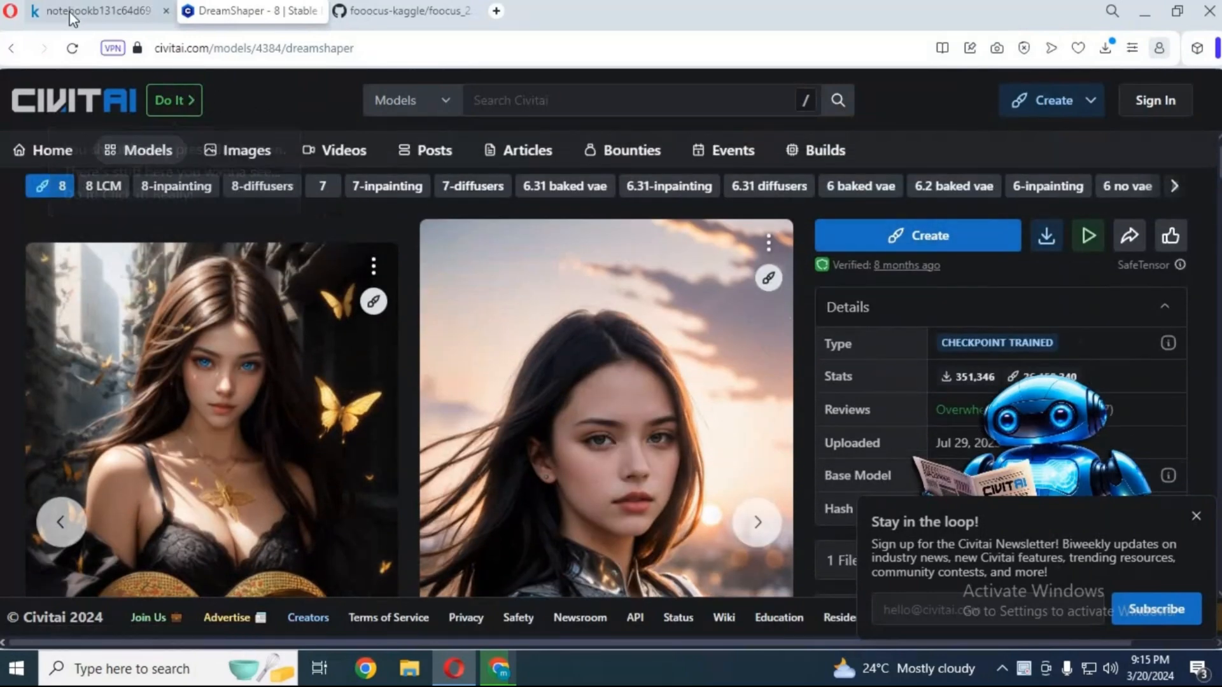
click(93, 11)
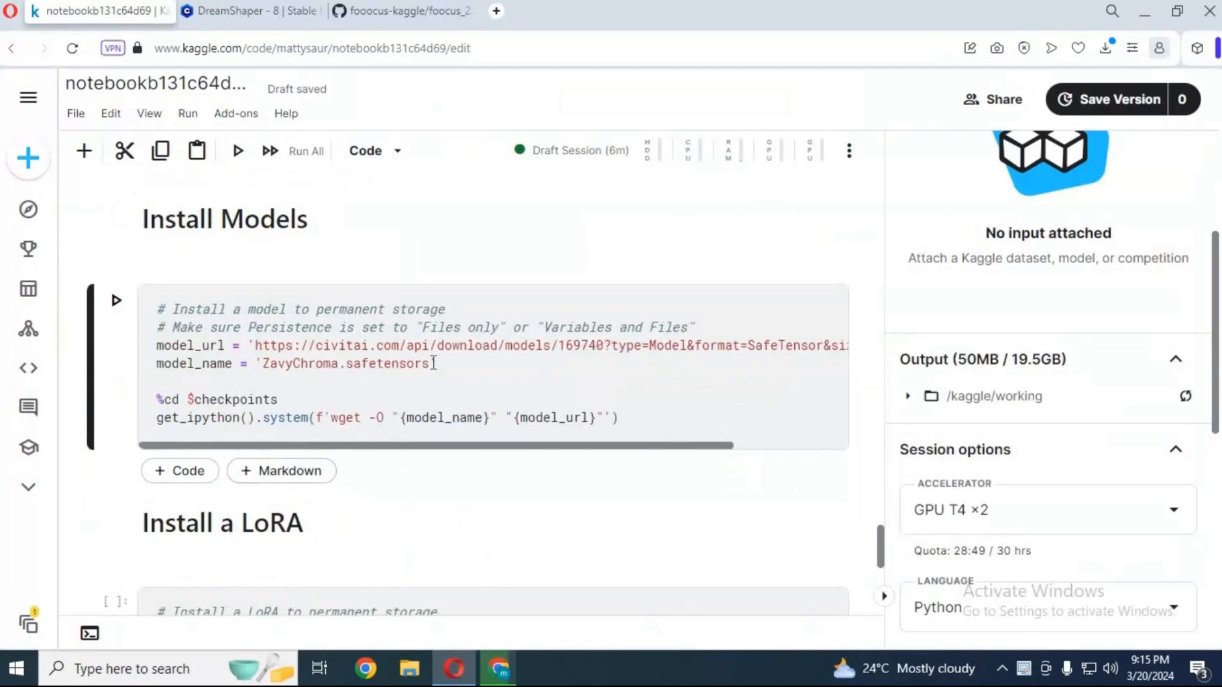
- Select the ZavyChroma model_name value and scroll down to the Web UI with ngrok cell
double_click(347, 364)
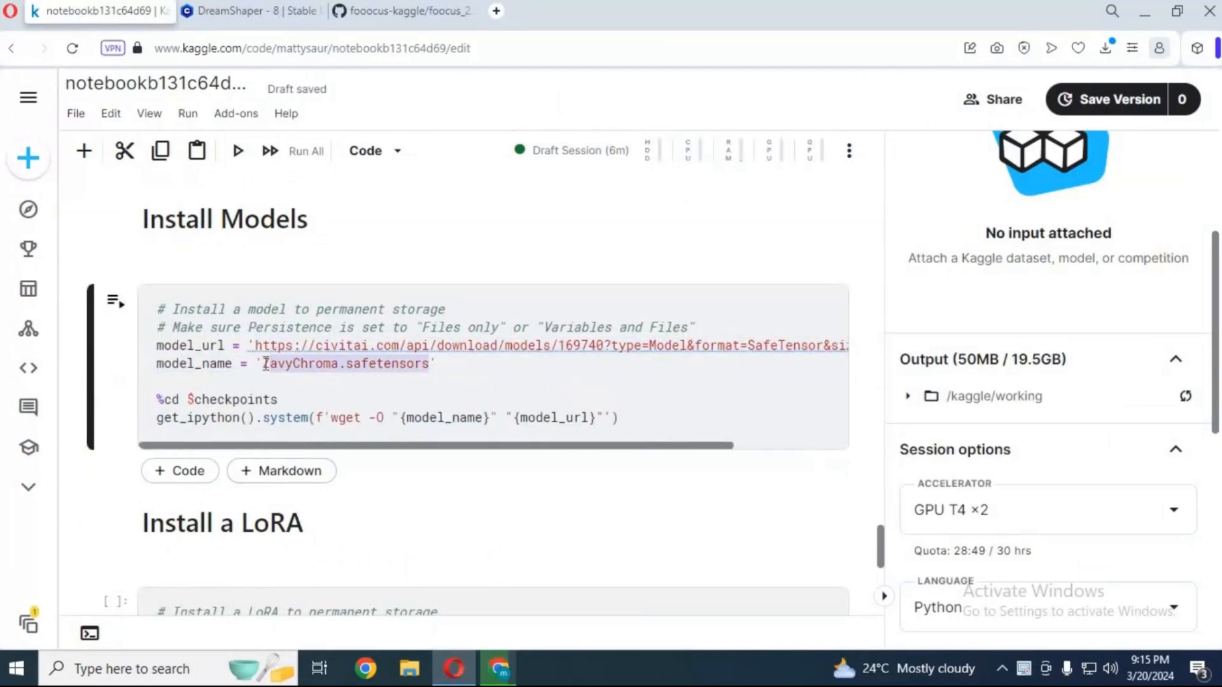
scroll(down, 3)
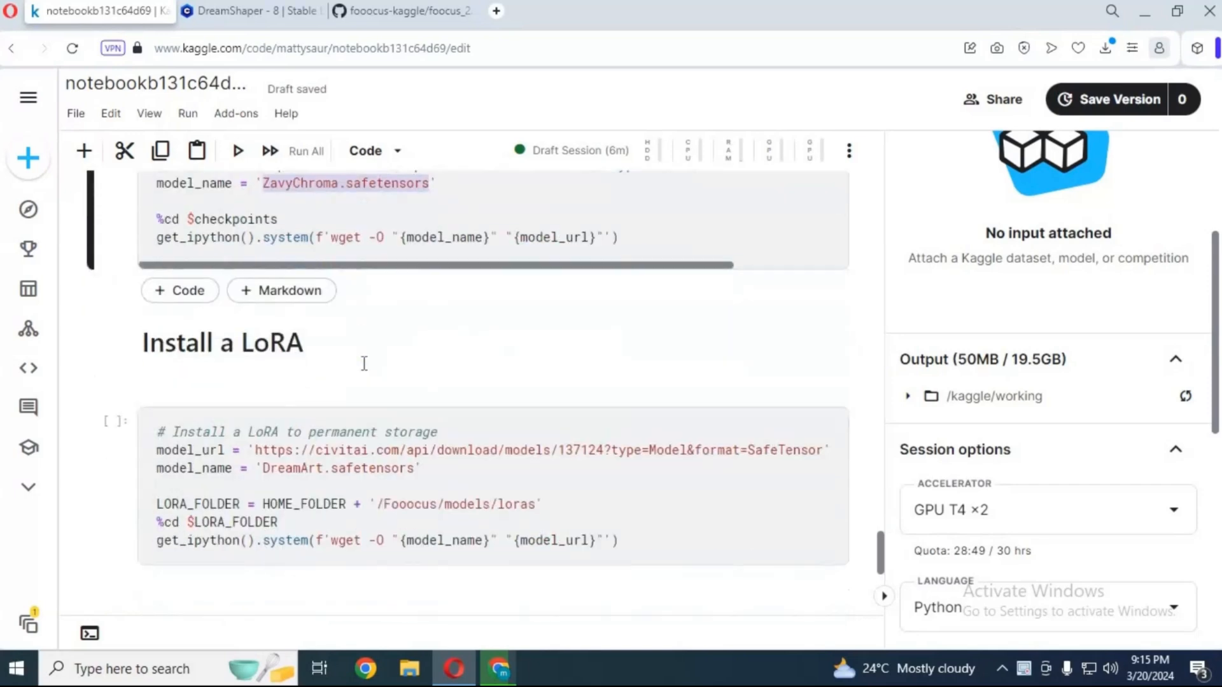
scroll(down, 3)
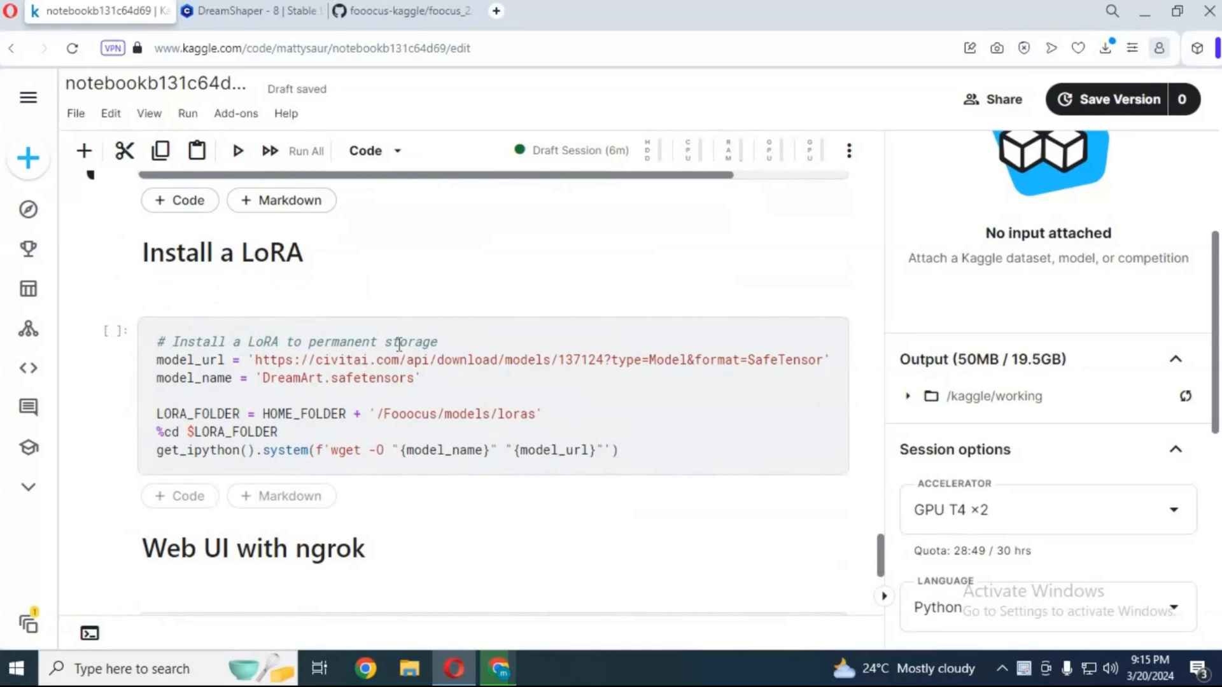
scroll(down, 3)
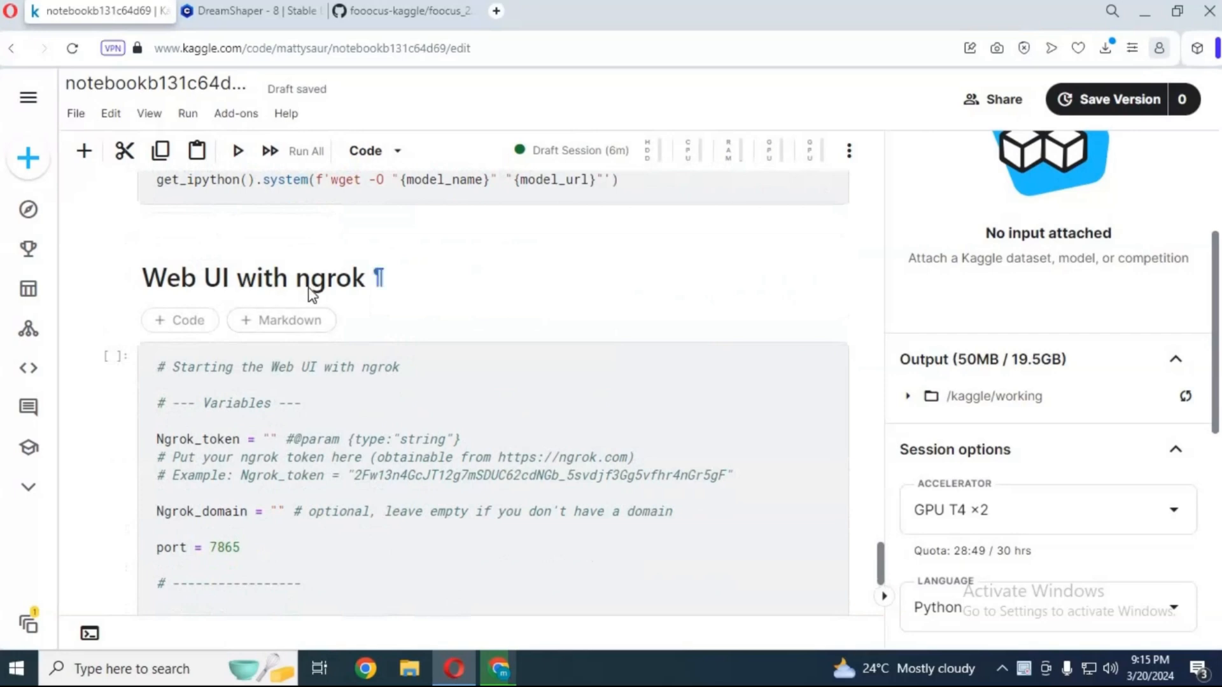
scroll(down, 3)
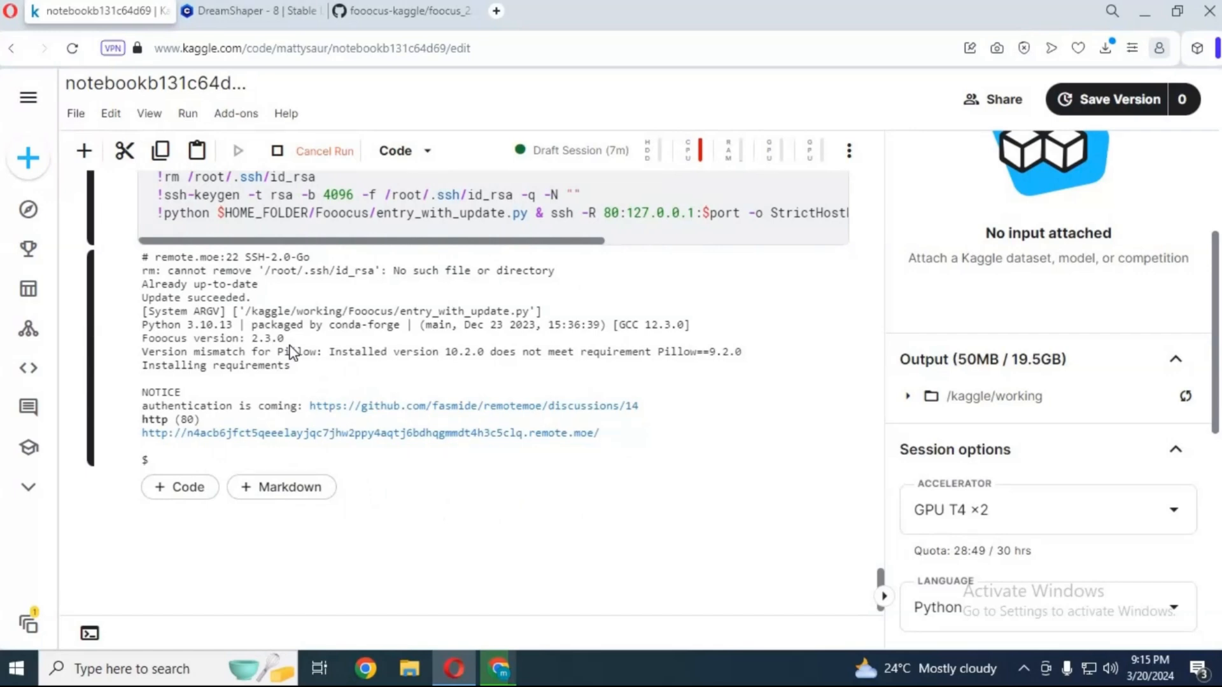
mouse_move(233, 336)
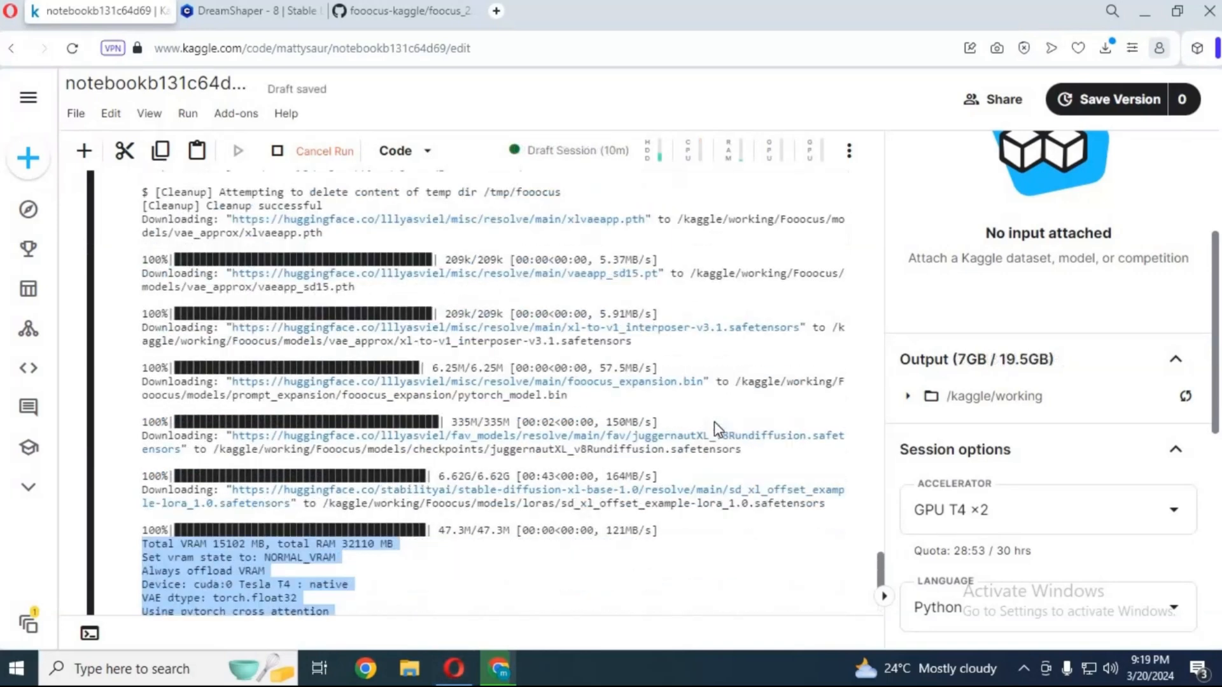
- Scroll through the launch cell output as the Fooocus models download
scroll(down, 3)
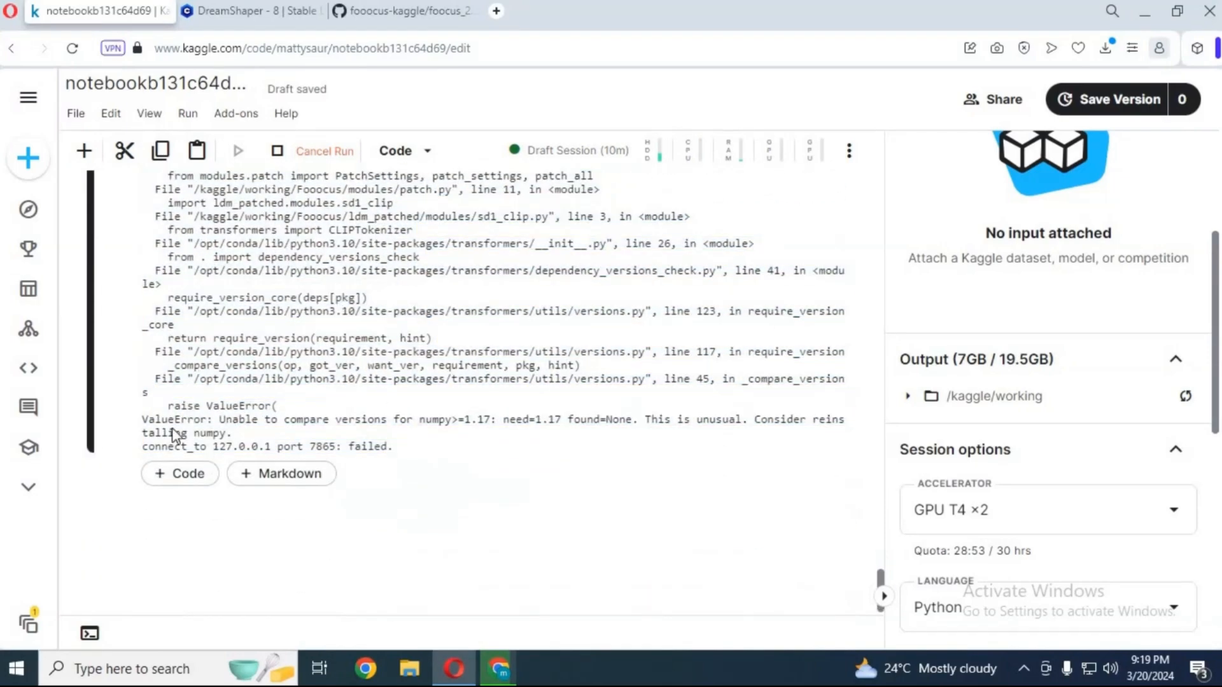
mouse_move(340, 441)
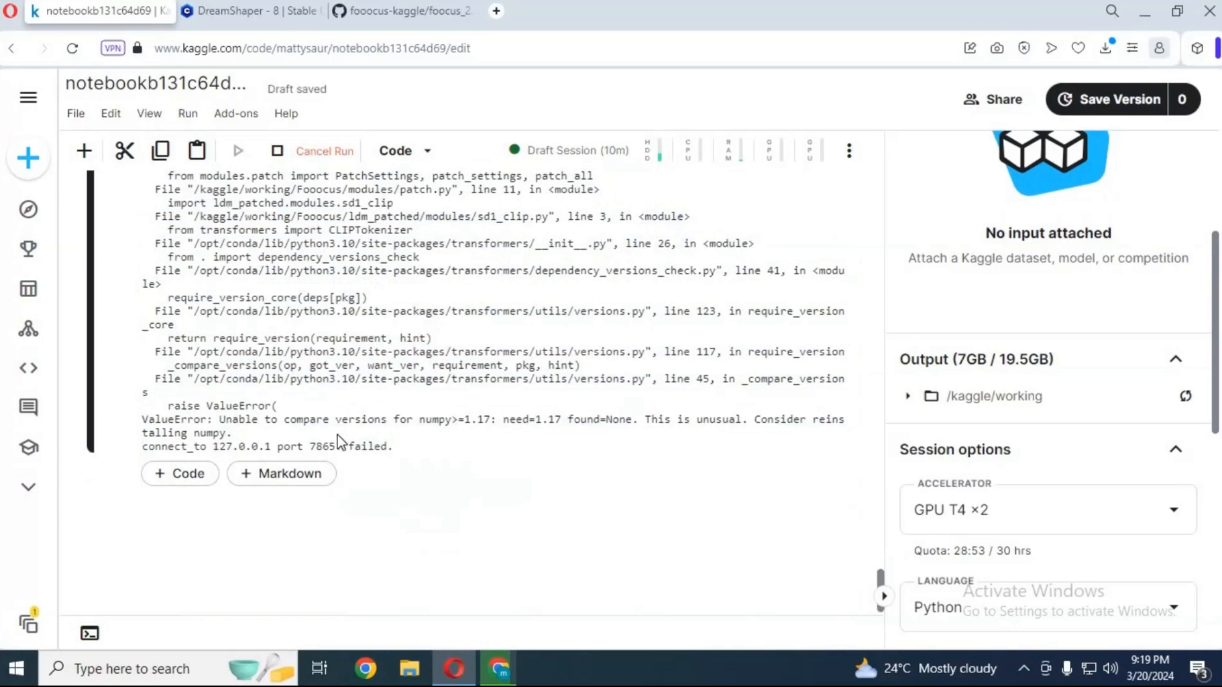
mouse_move(326, 423)
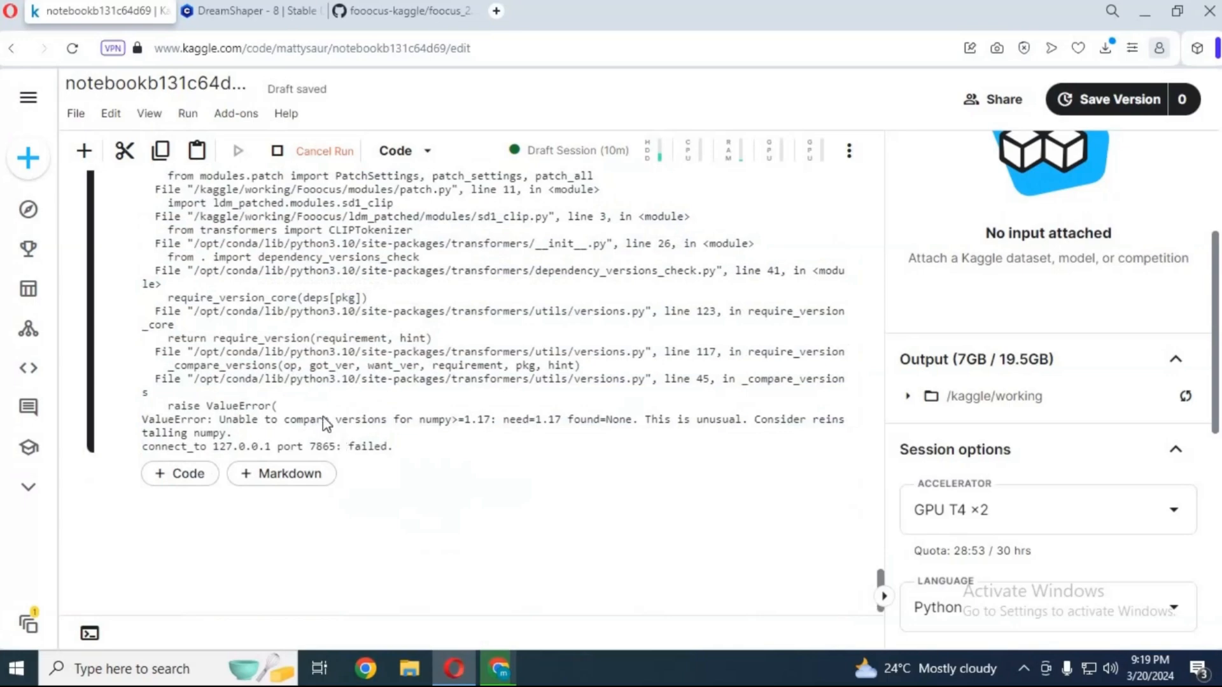
- Scroll down past the numpy ValueError output to the end of the launch cell
scroll(down, 3)
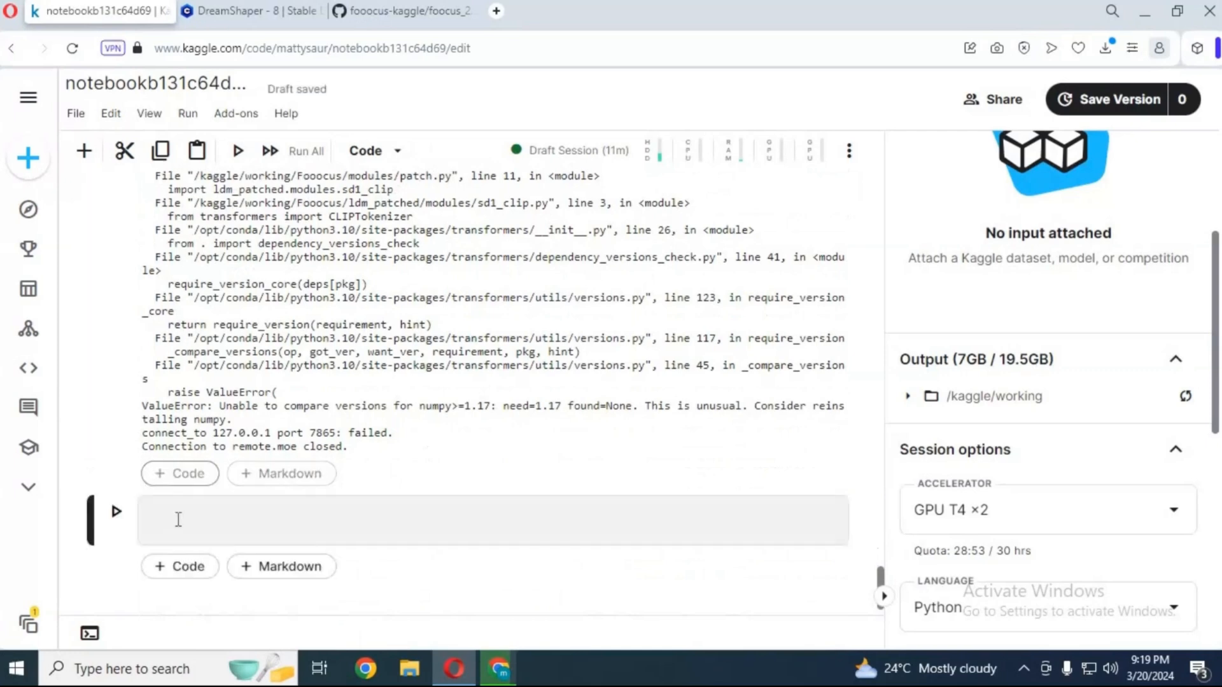
- Enter '!pip install --upgrade numpy' in the new code cell
click(490, 520)
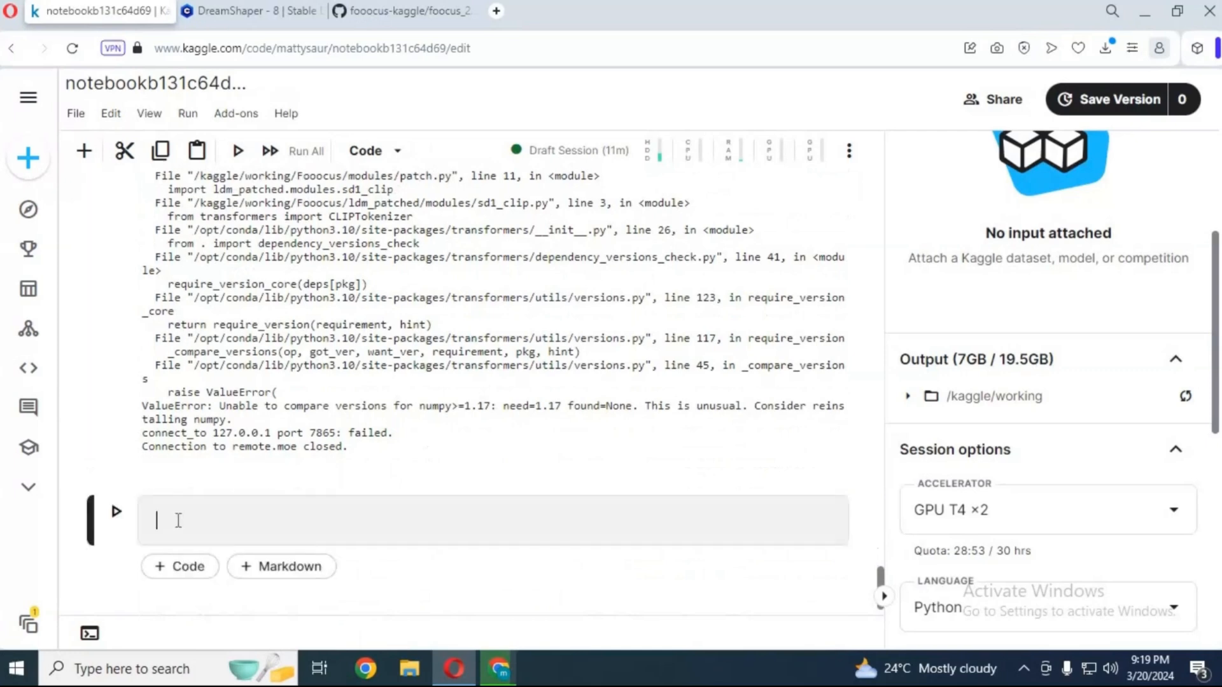
text(pip install --upgrade numpy)
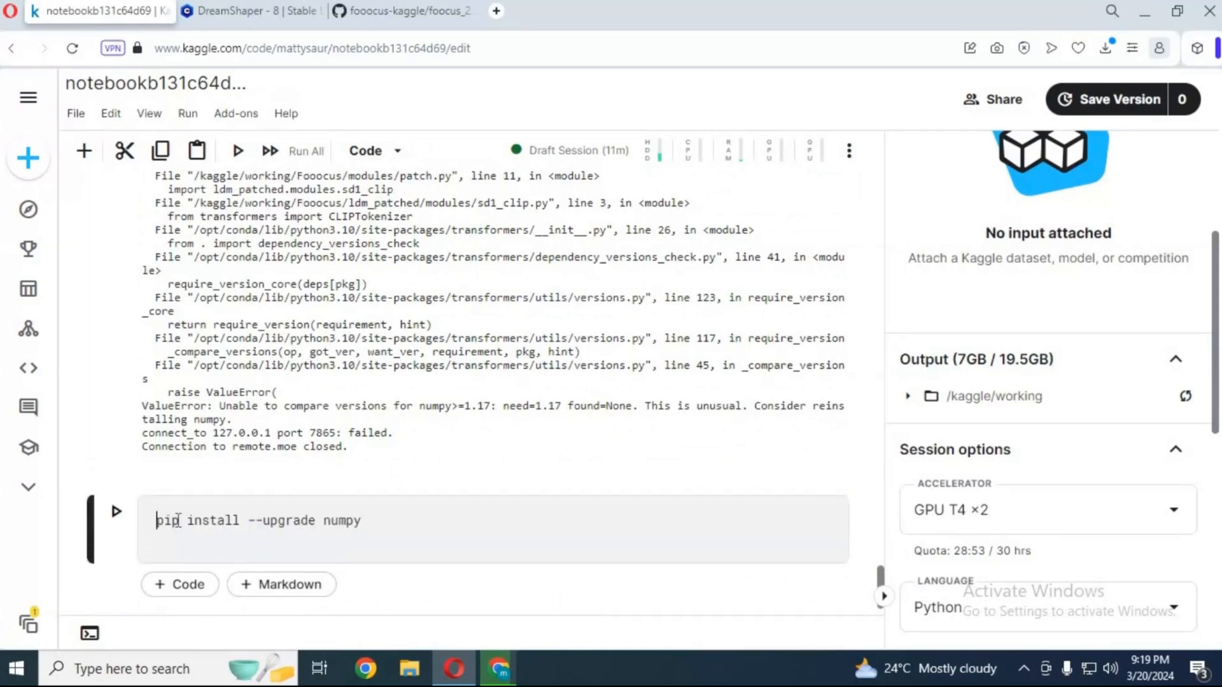
text(!)
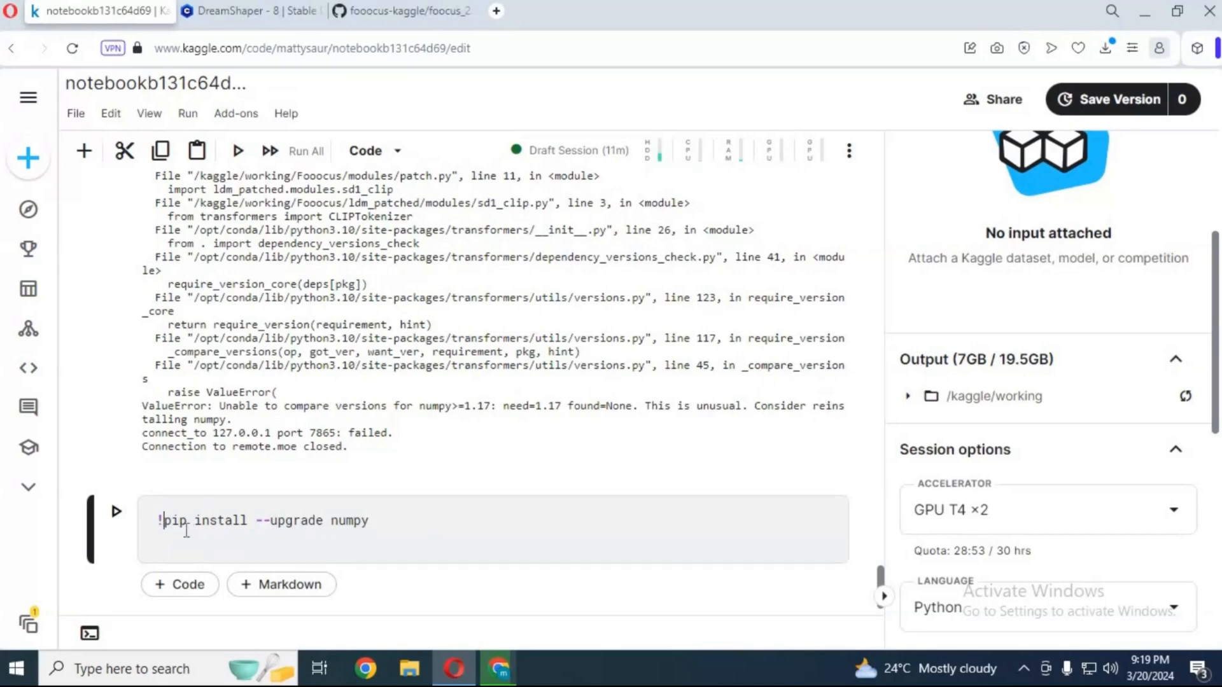
click(115, 511)
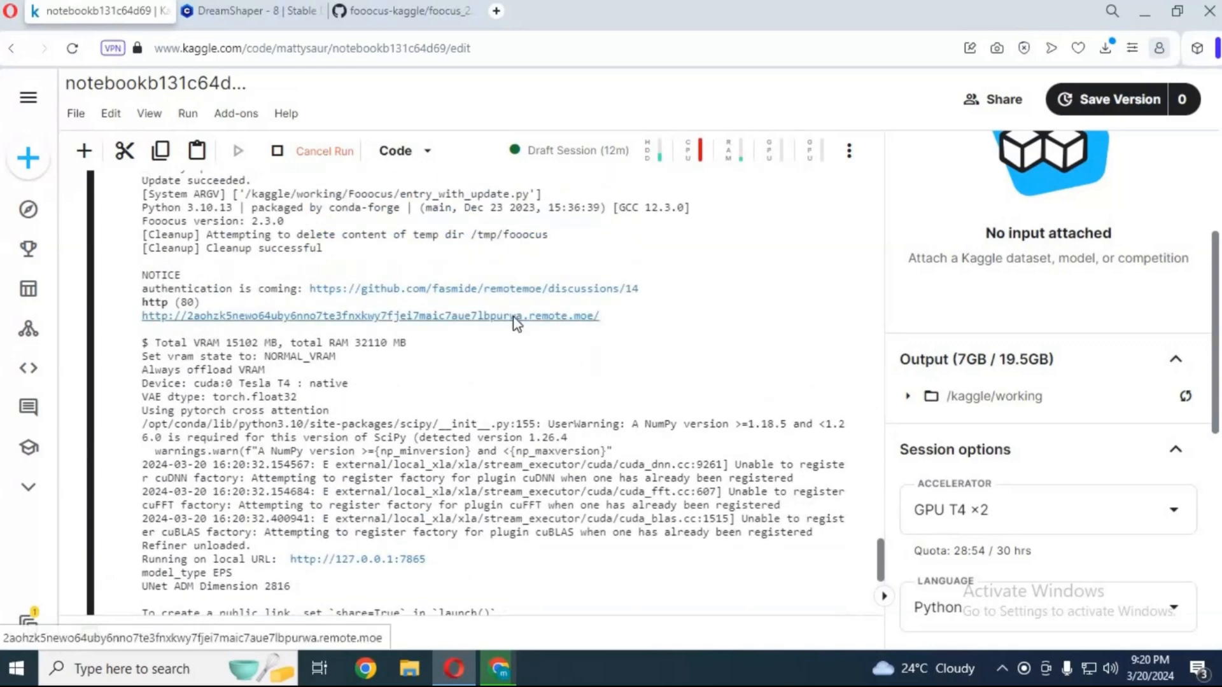
- Open the fresh remote.moe link to reach the Fooocus 2.3.0 web UI
click(369, 316)
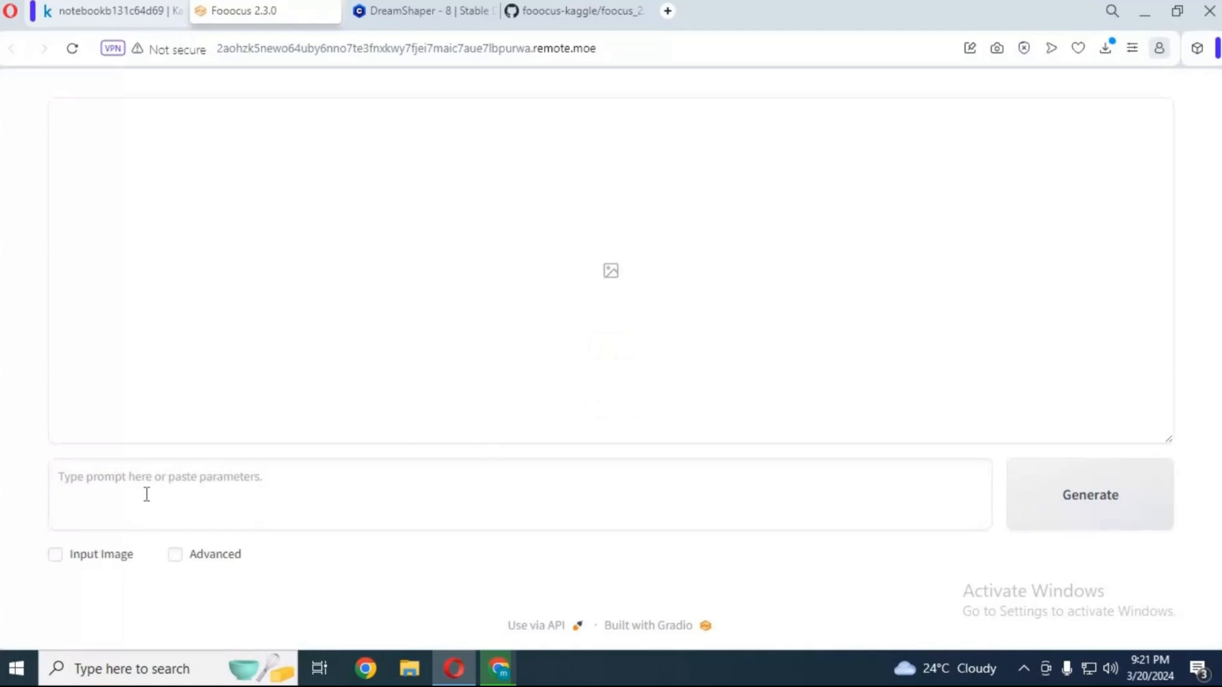
- Select the Fooocus prompt box to enter 'a girl holding a flower'
click(1088, 494)
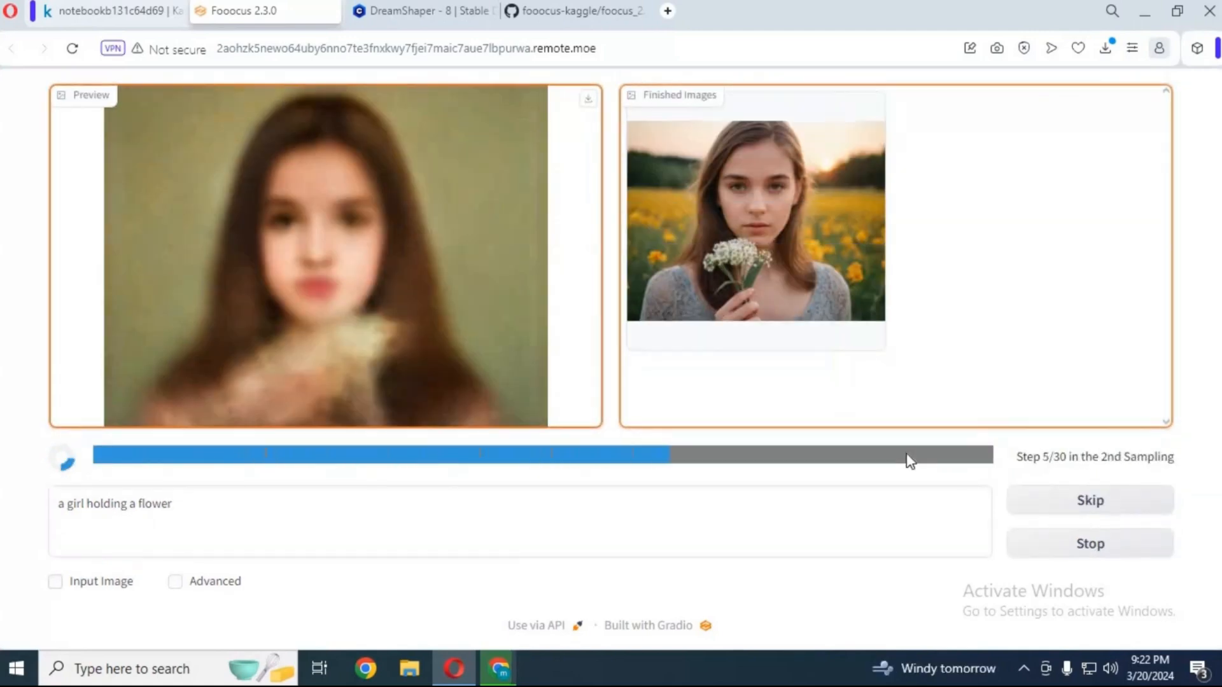